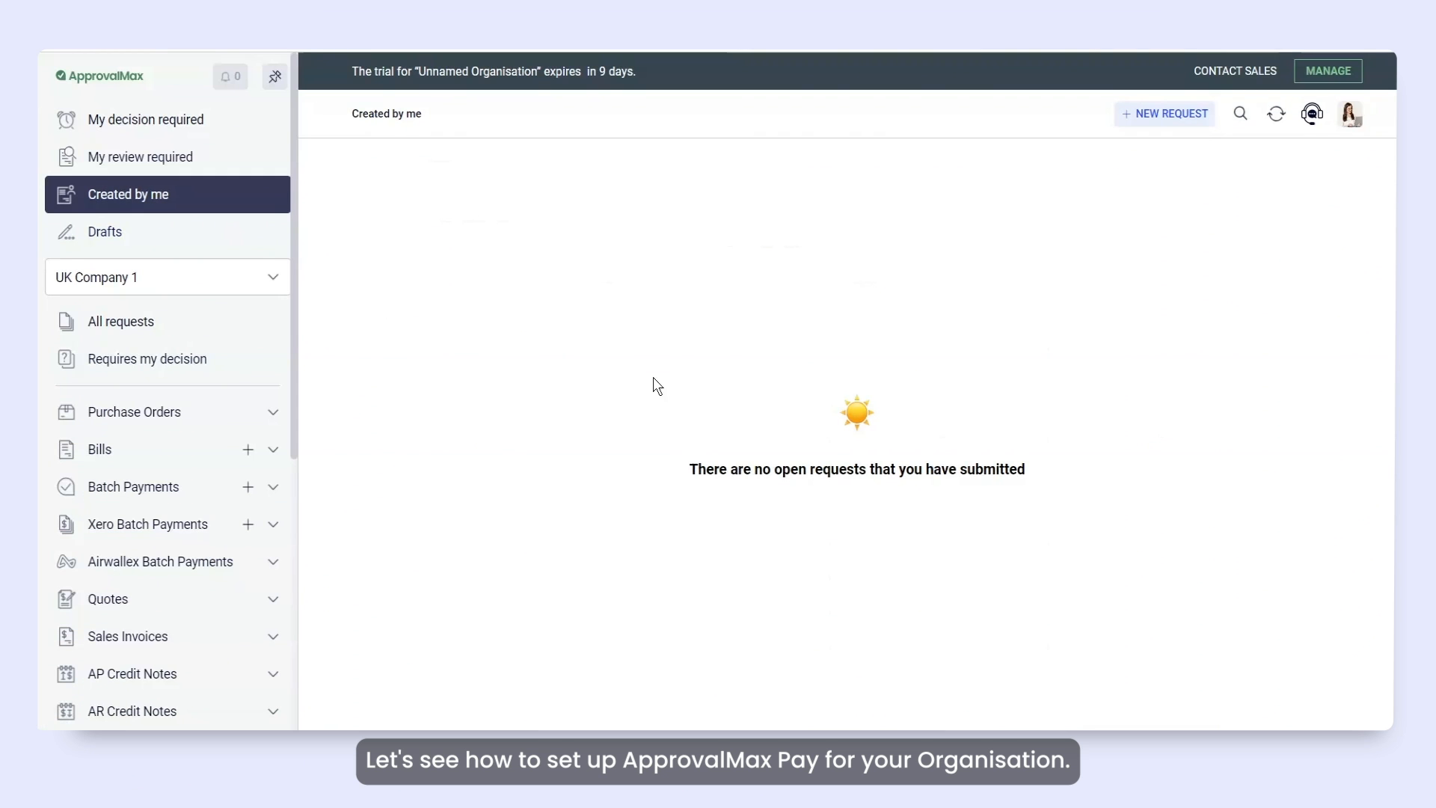
Start adding a bank account with Natwest Bank Sandbox and choose to log in on desktop
left_click(129, 618)
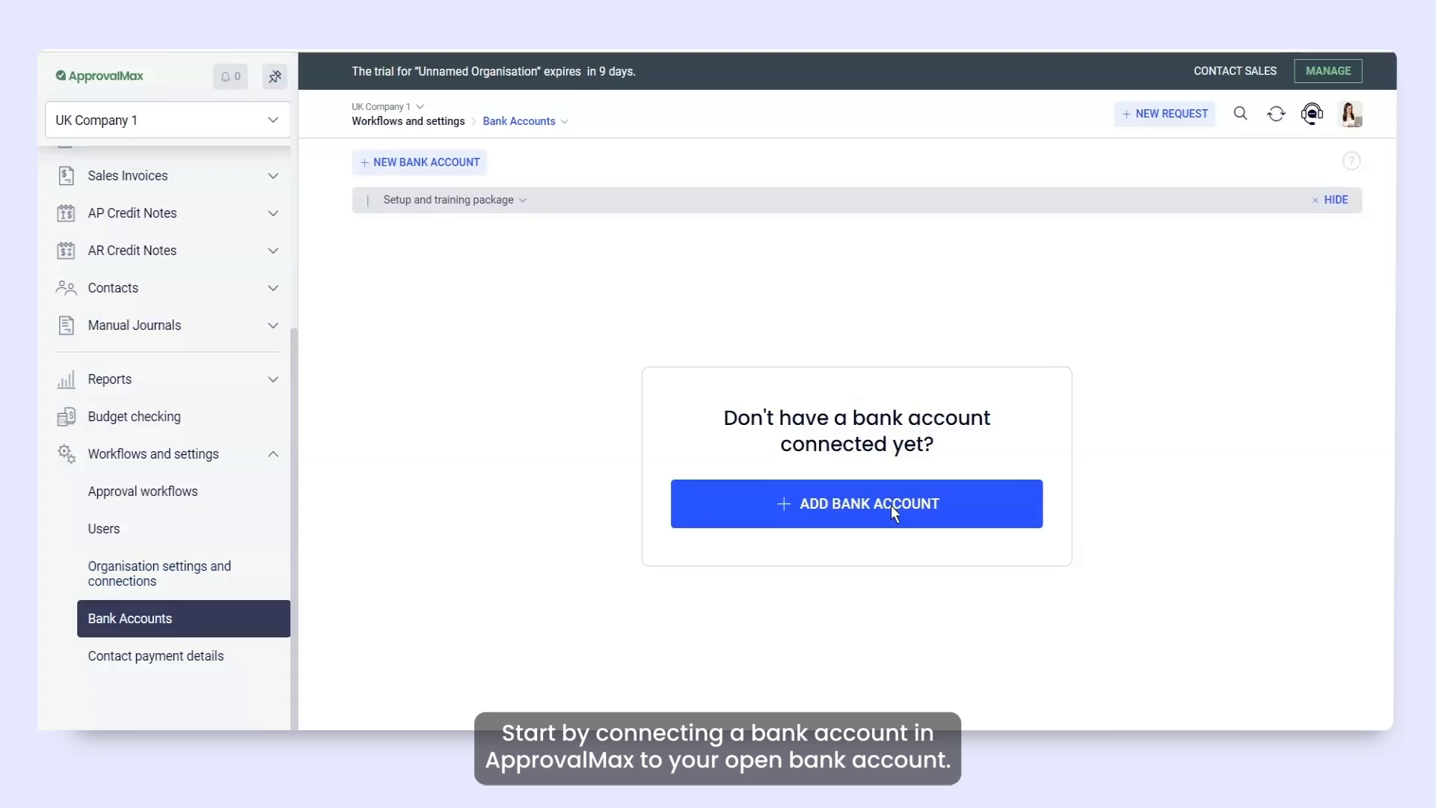
left_click(856, 502)
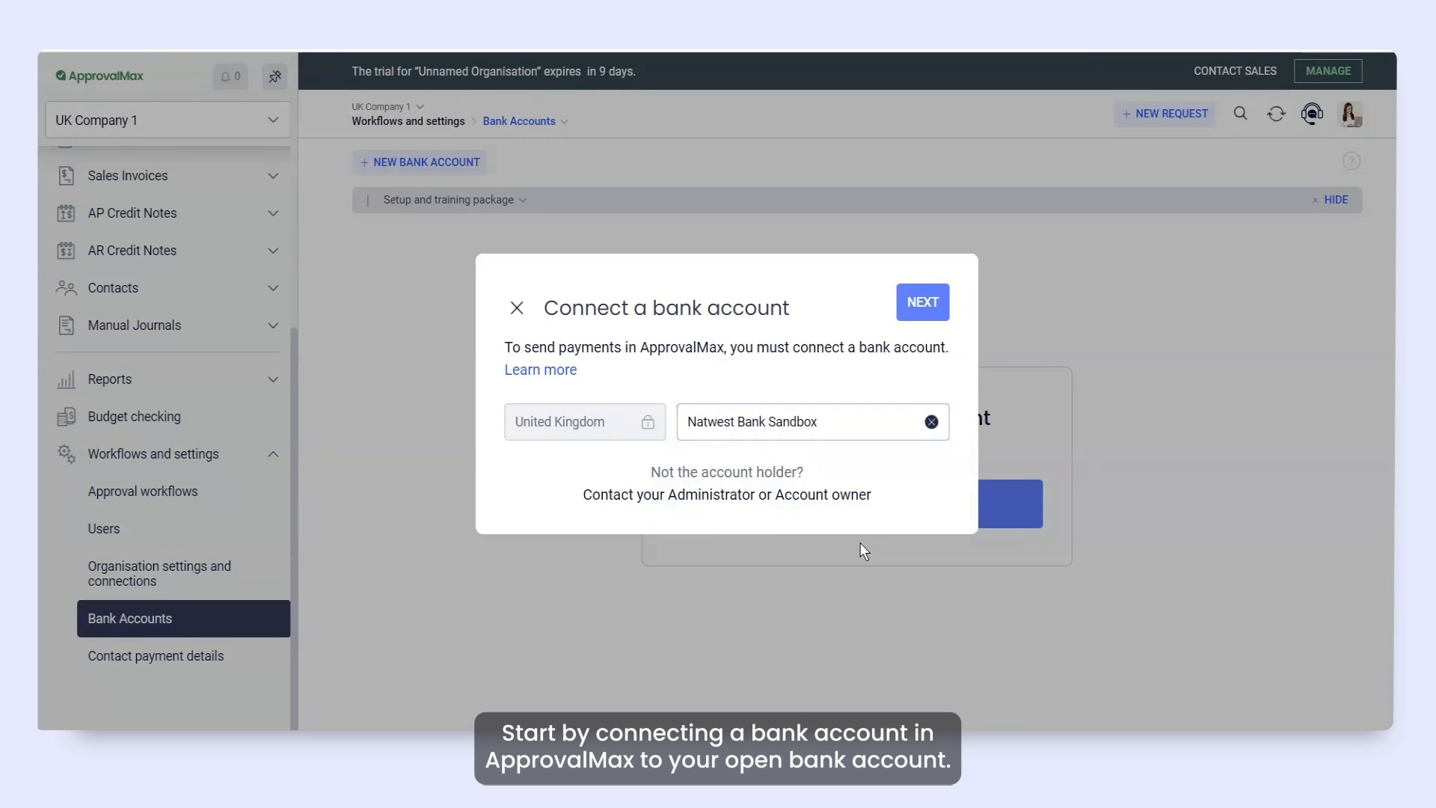
left_click(922, 302)
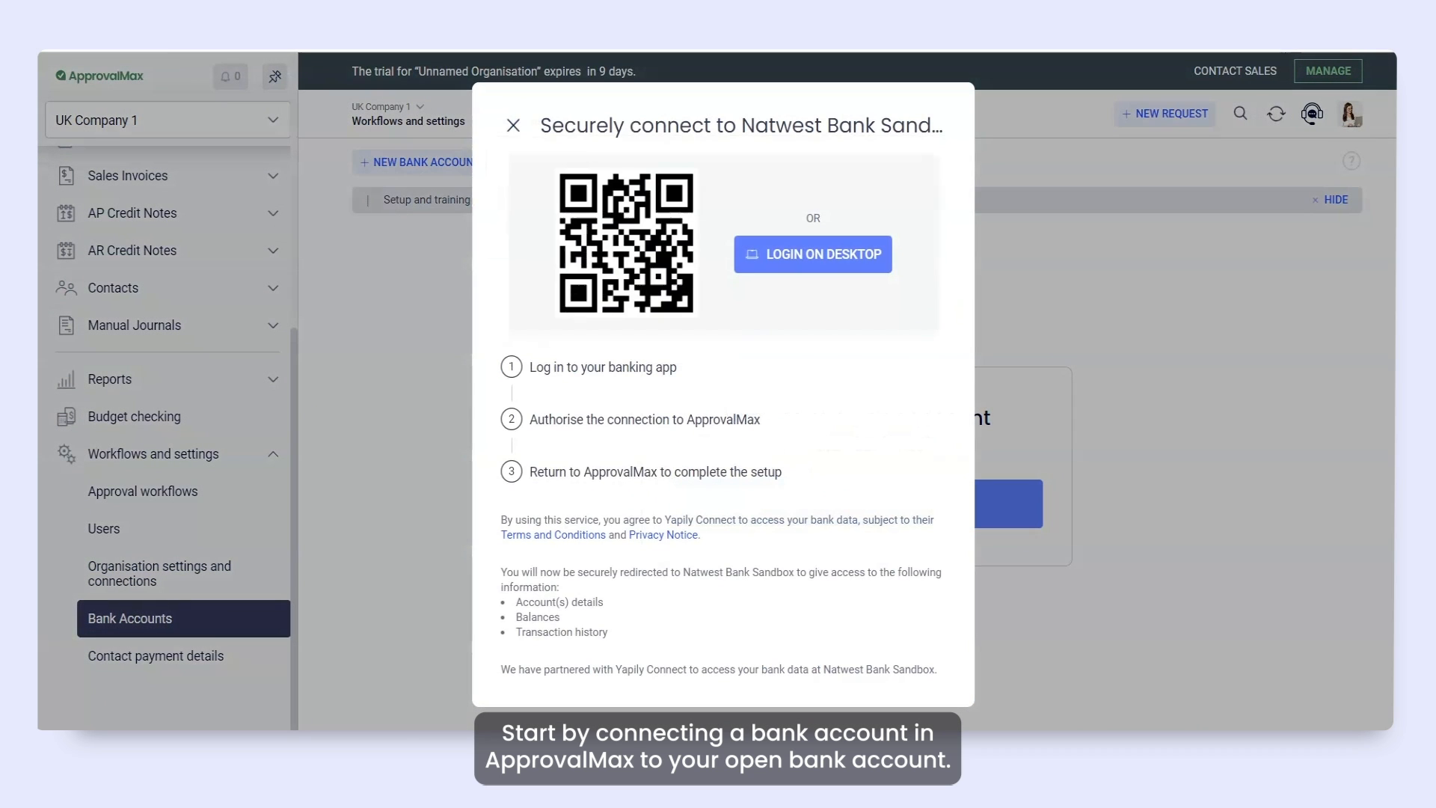
left_click(811, 254)
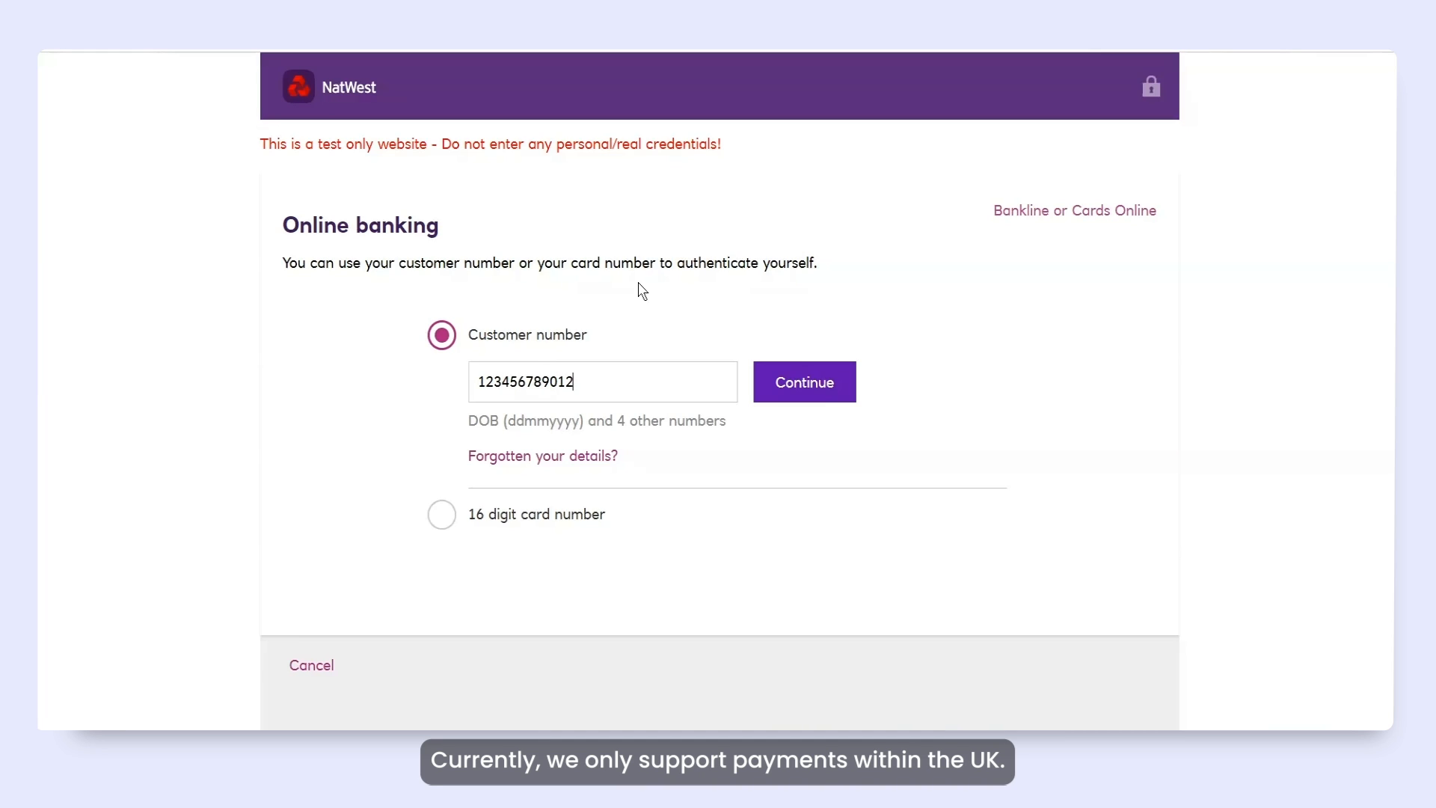
Submit the customer number, then the PIN and password characters to complete NatWest sign-in
left_click(803, 382)
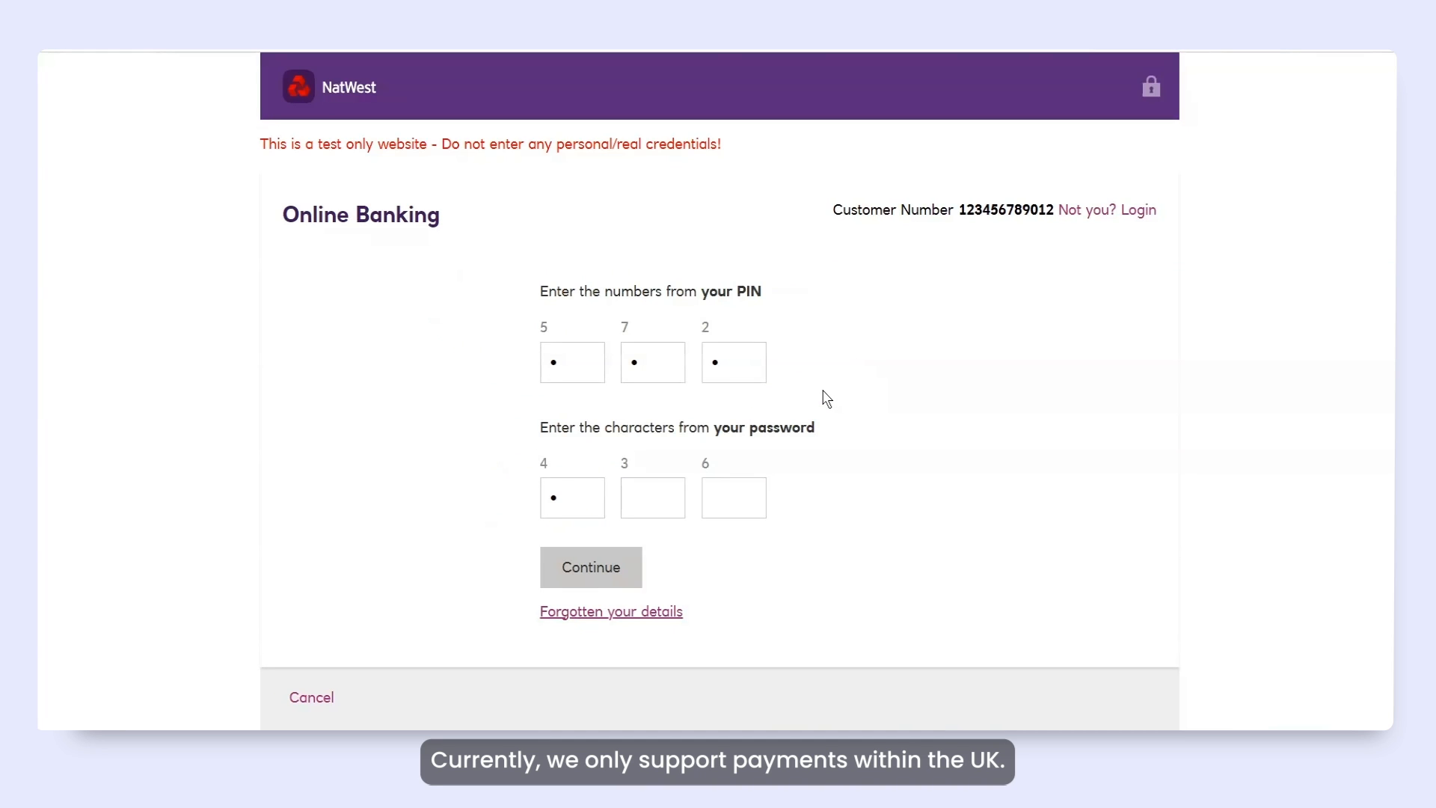
left_click(589, 566)
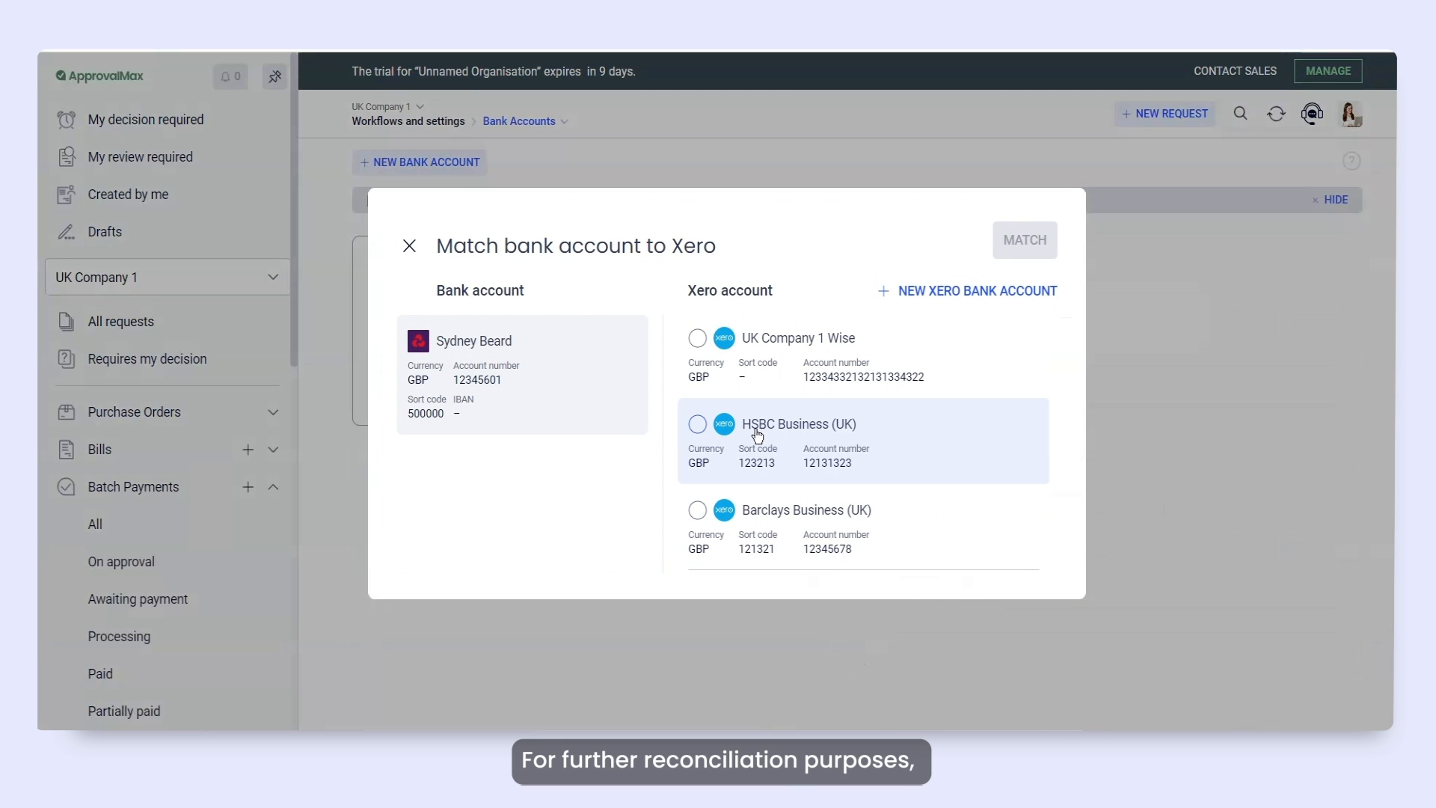
Match the NatWest sandbox account to HSBC Business (UK) and go to Contact payment details
left_click(698, 423)
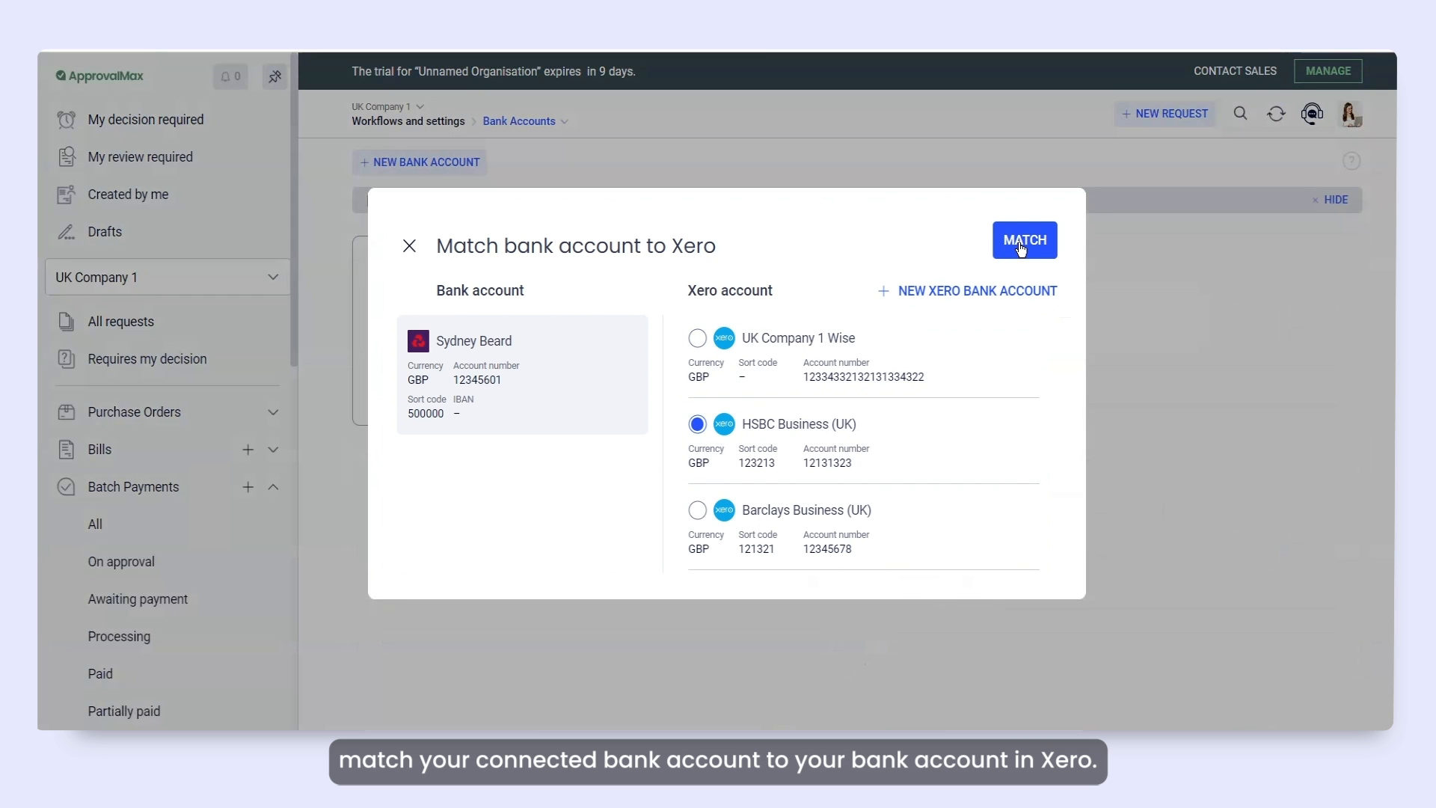
left_click(1023, 239)
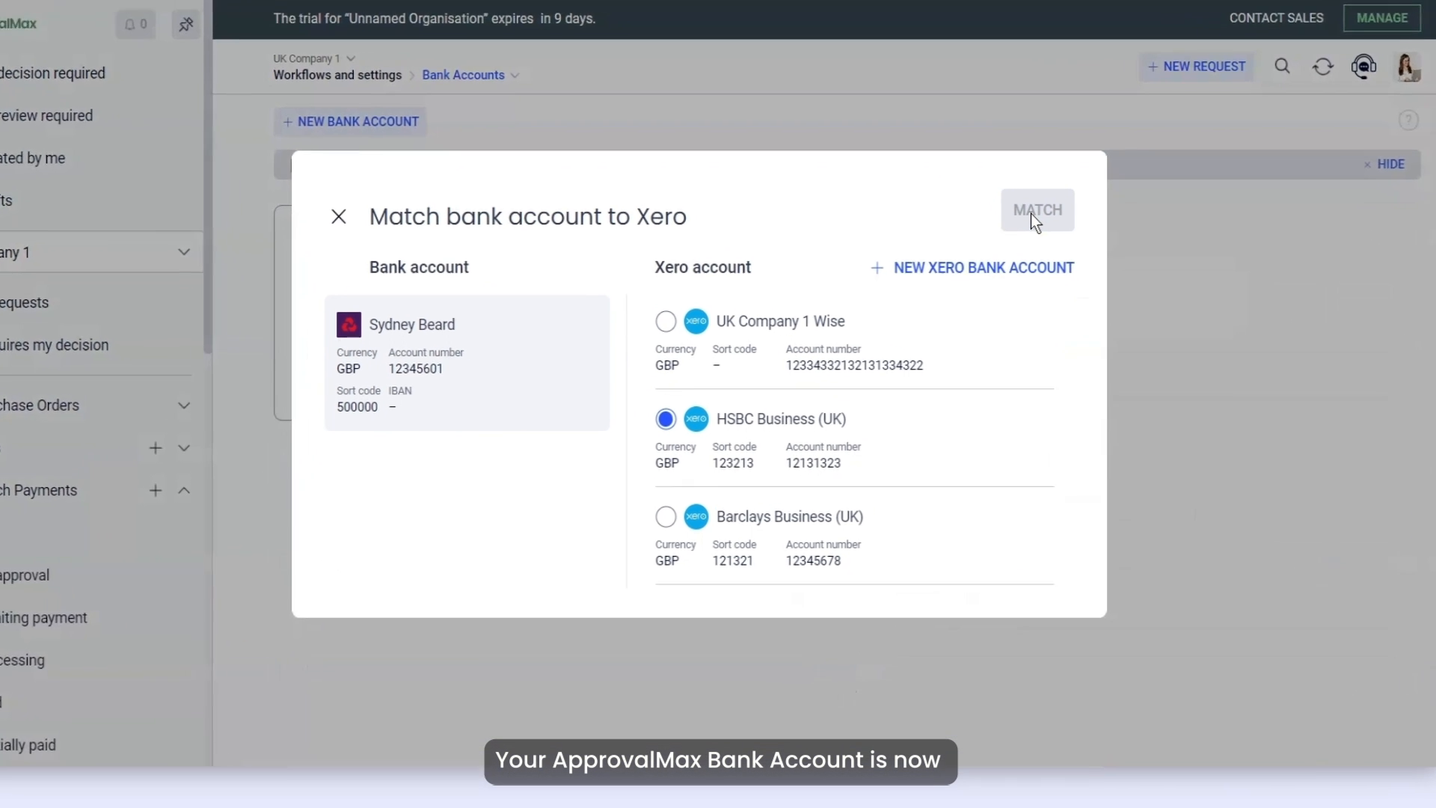
left_click(1039, 209)
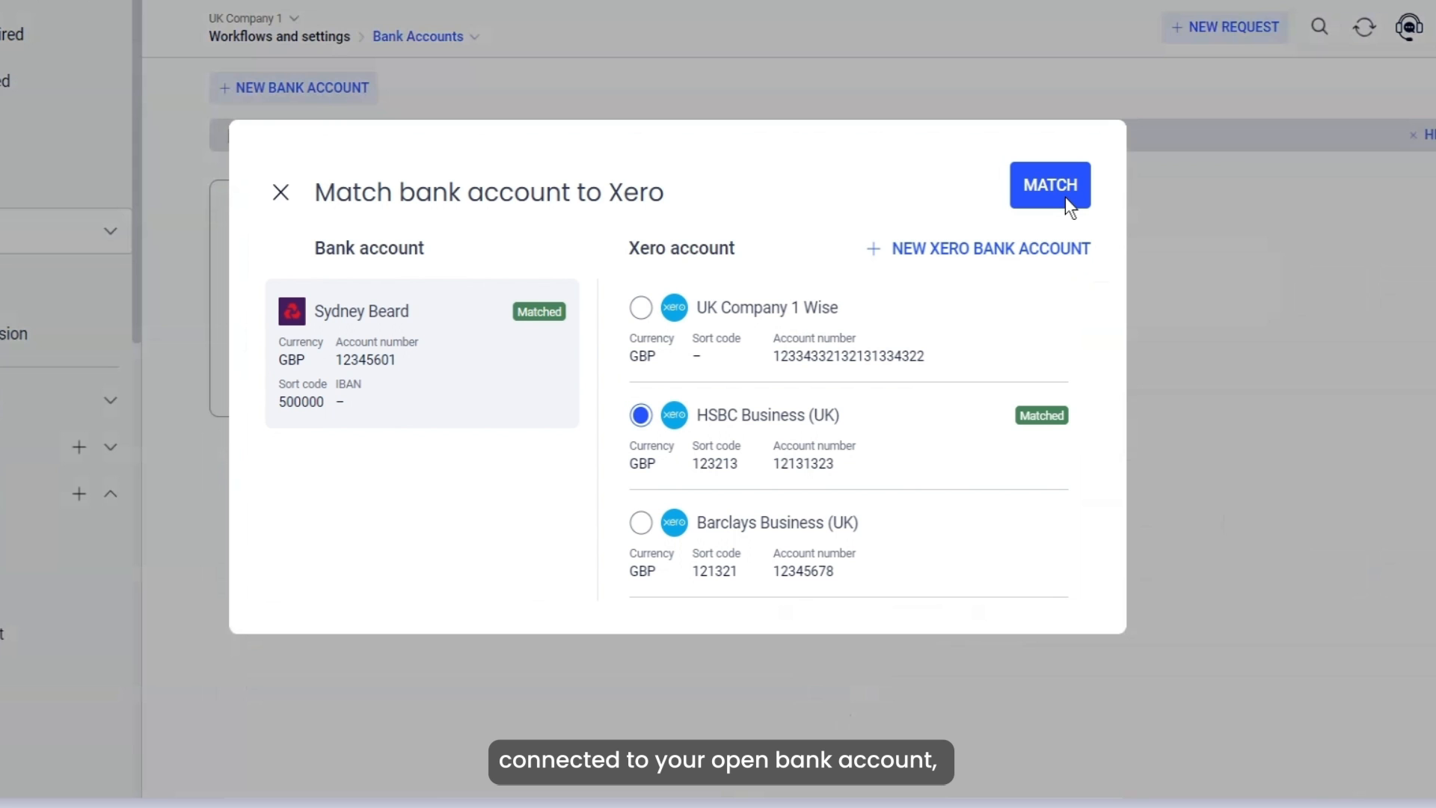
left_click(1050, 184)
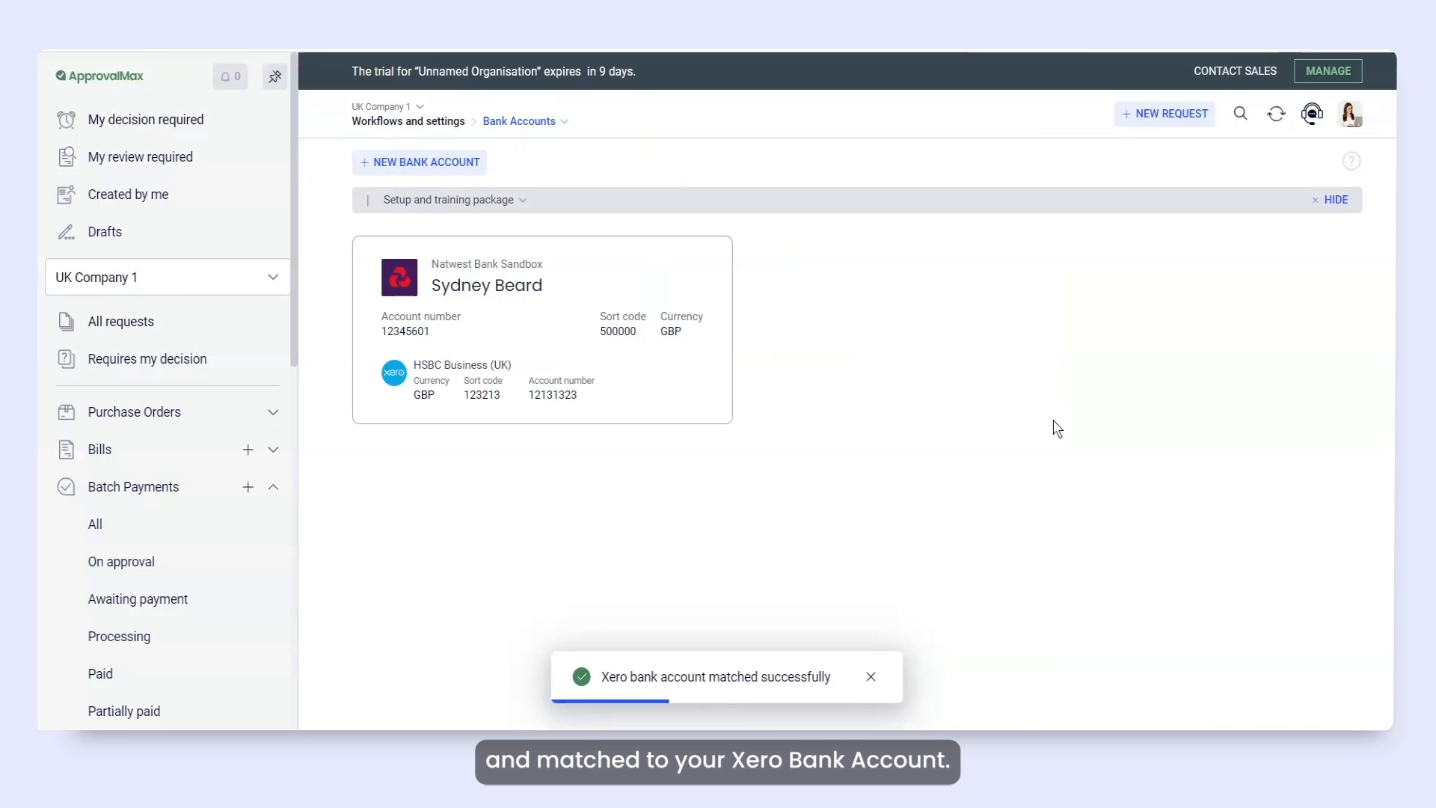
left_click(154, 656)
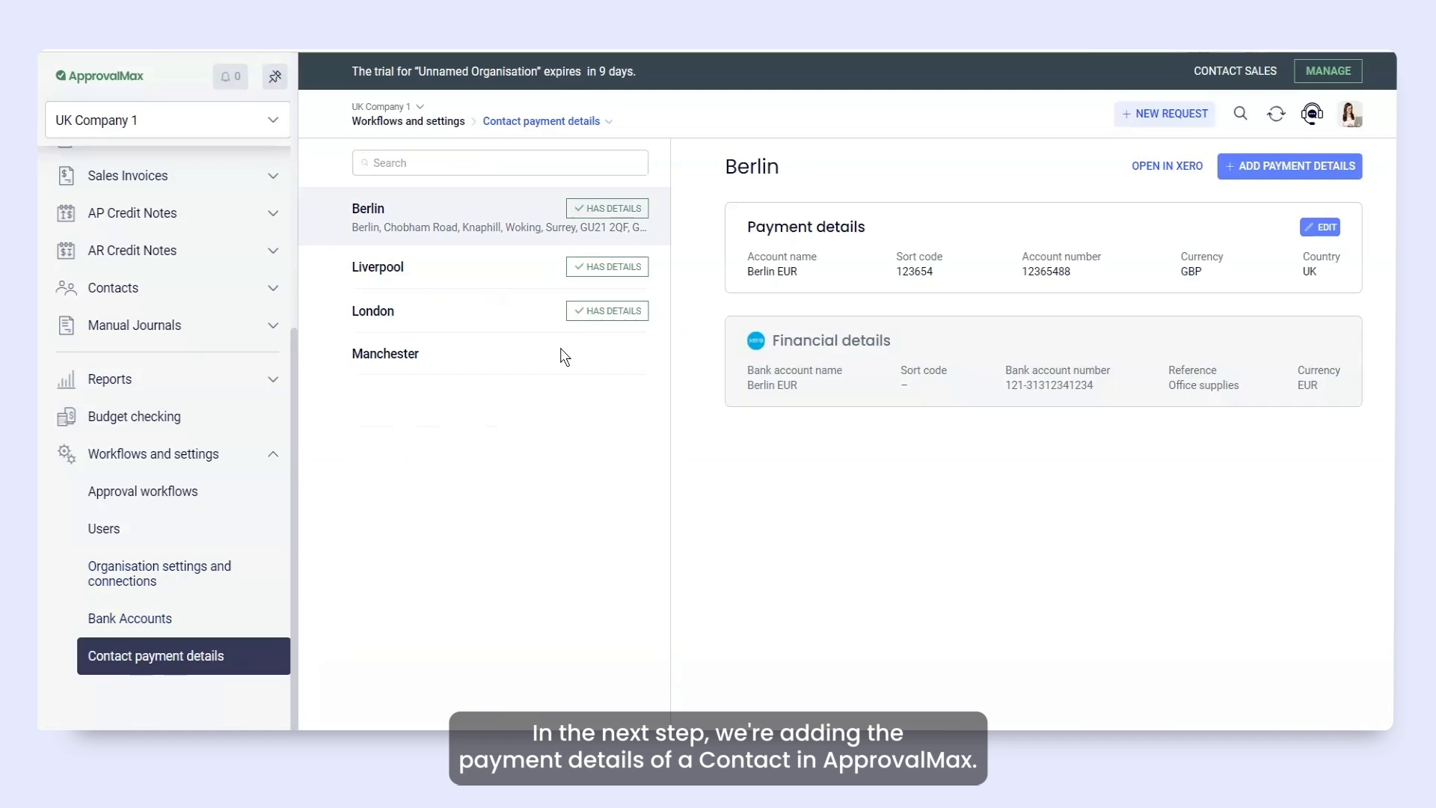
Add Manchester payment details: UK, GBP, name 'Wise GPB', sort code 123, account 123, and save
left_click(386, 353)
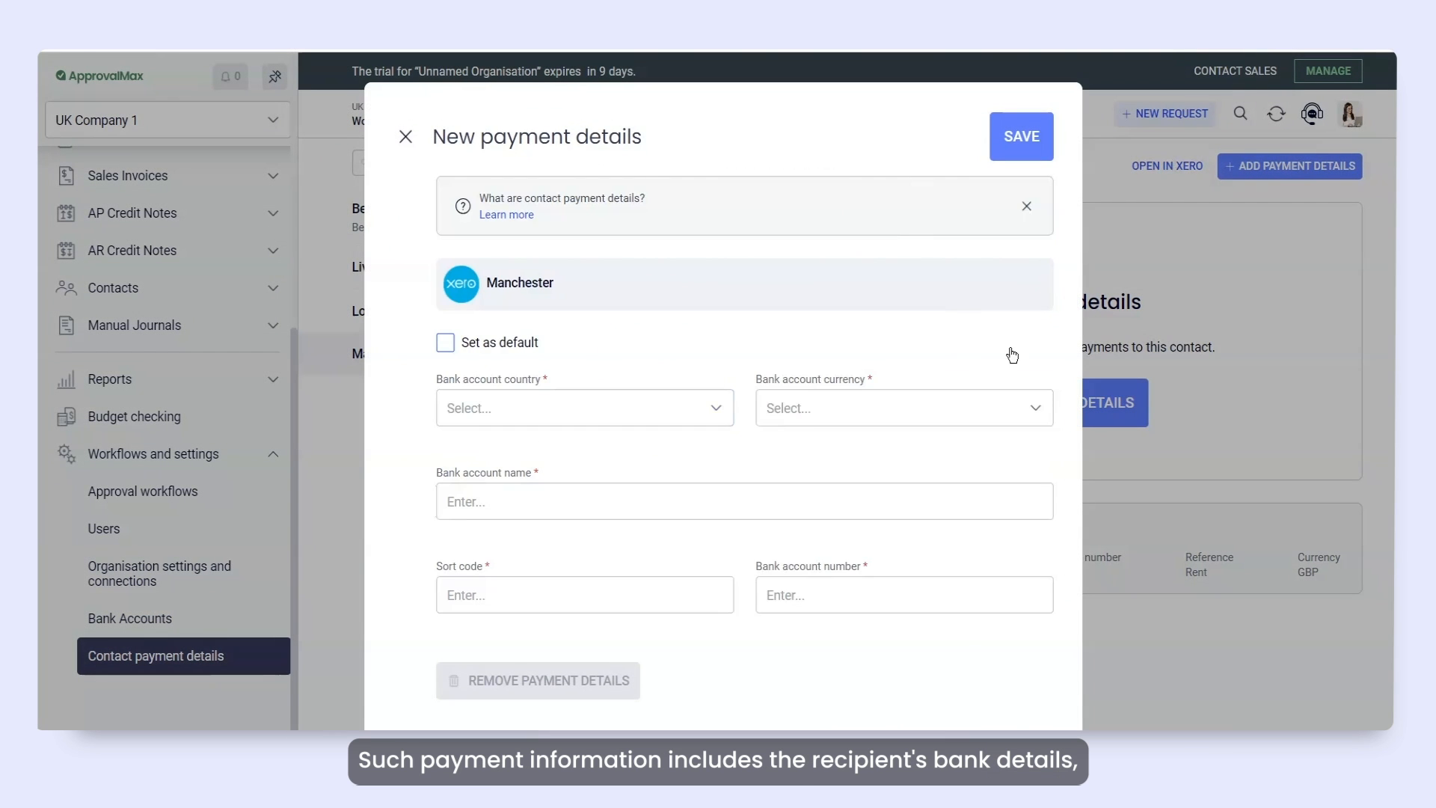
left_click(584, 407)
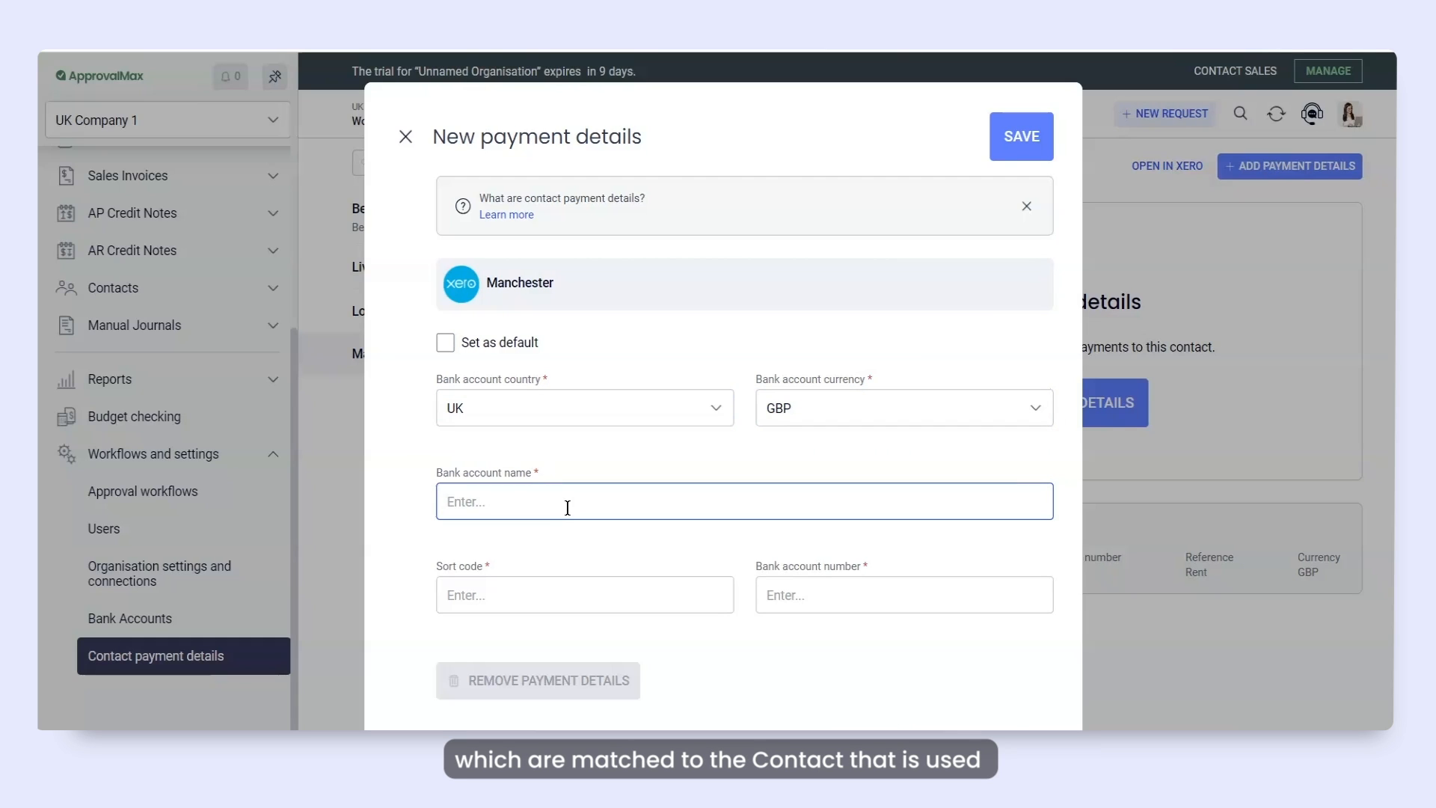
type("Wise")
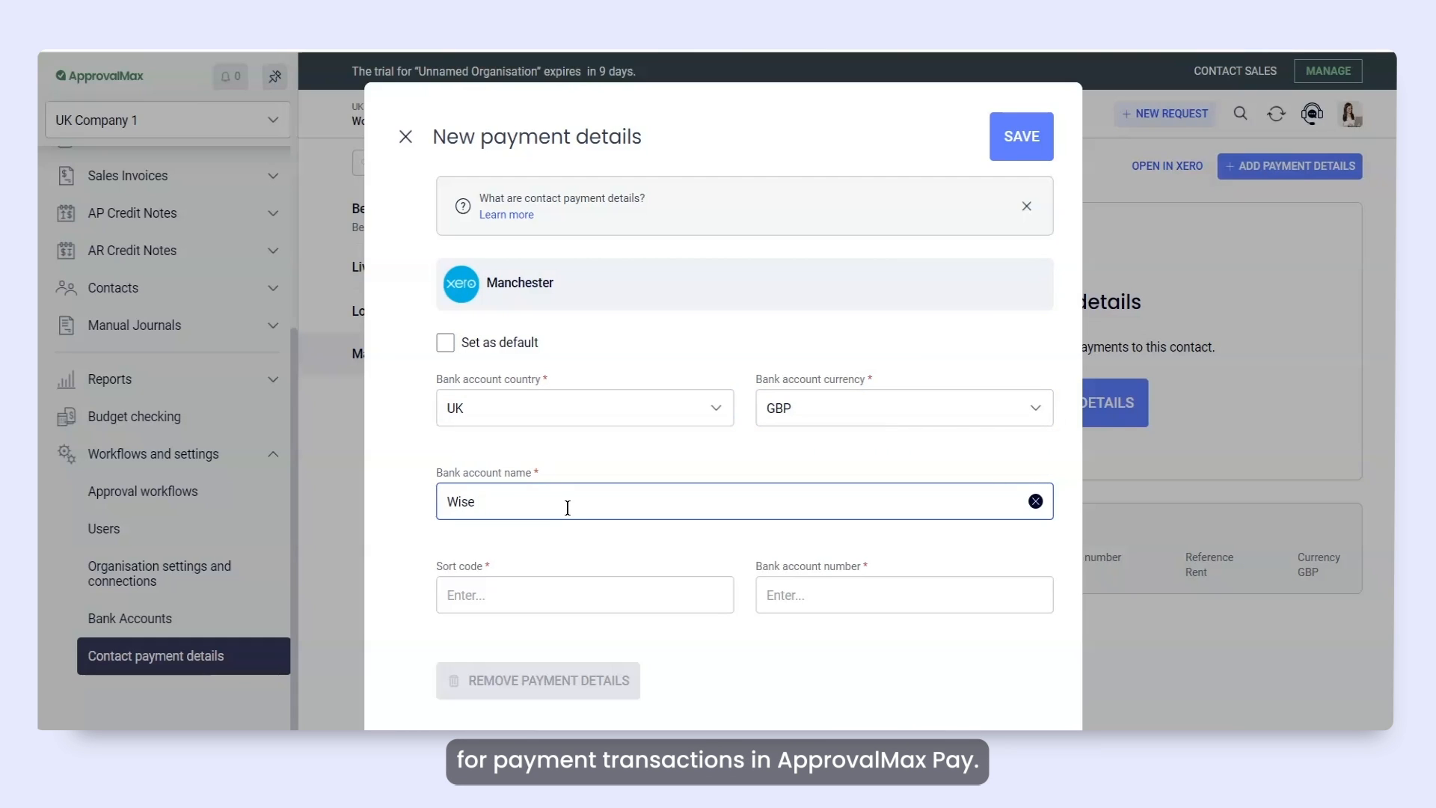
type("GPB")
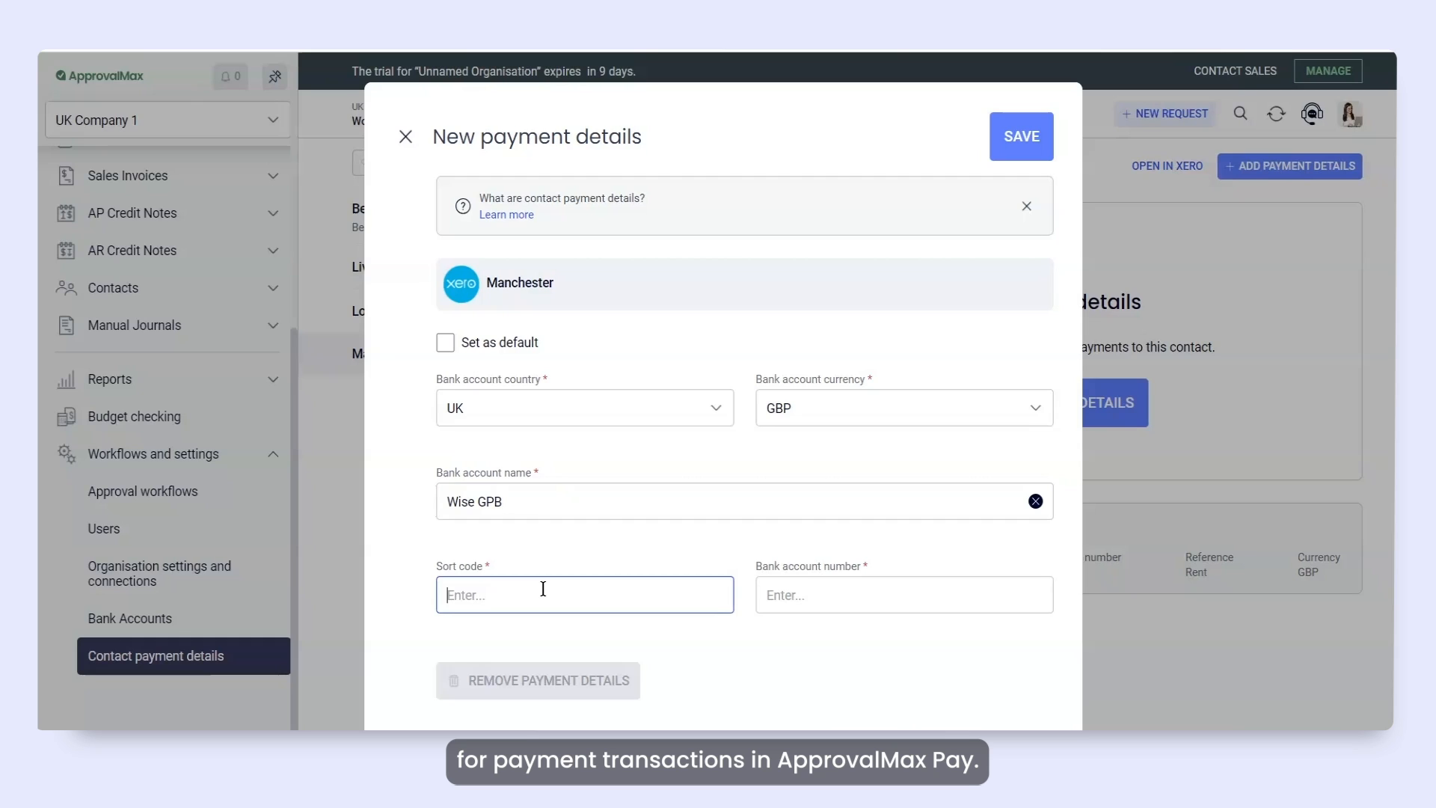
type("123654")
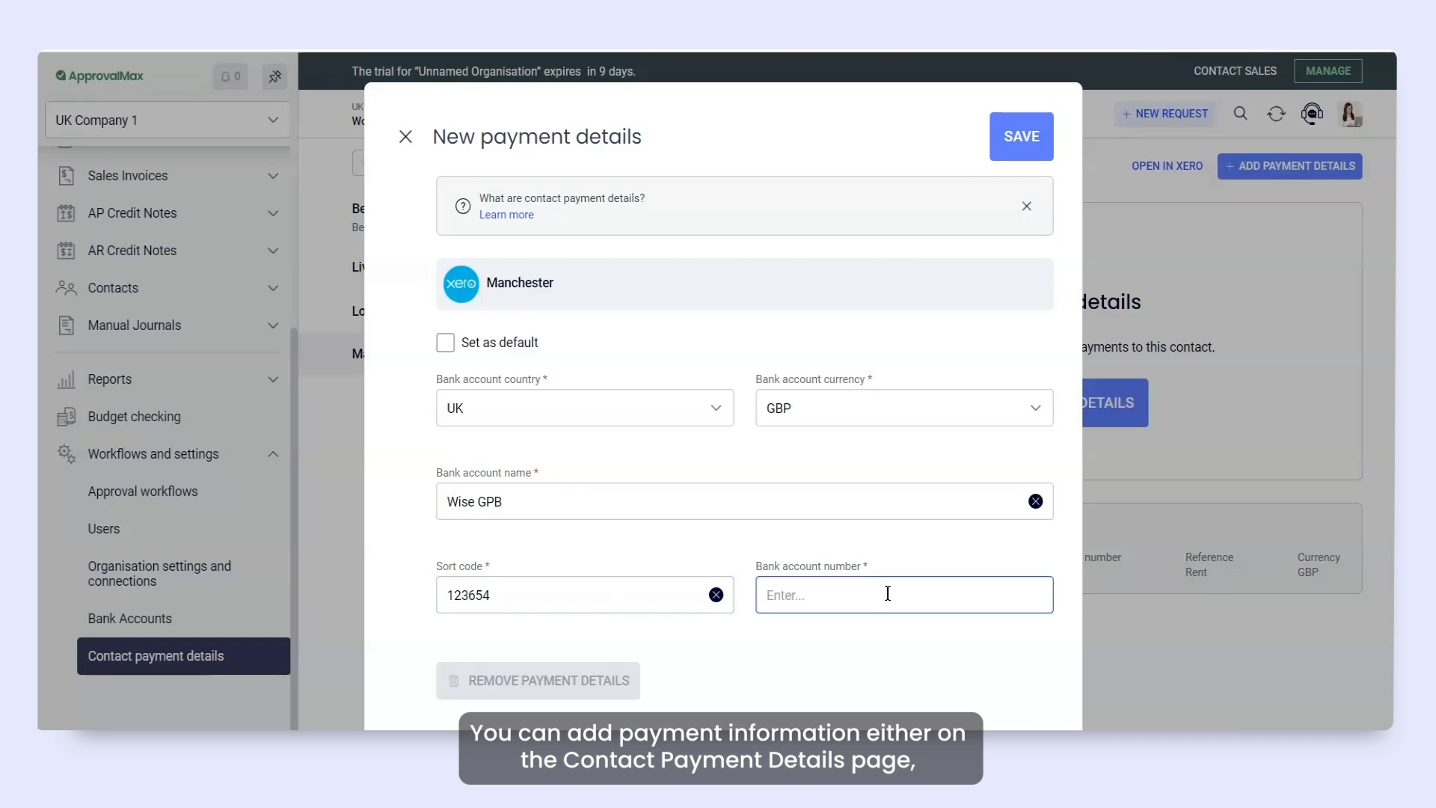
type("12365488")
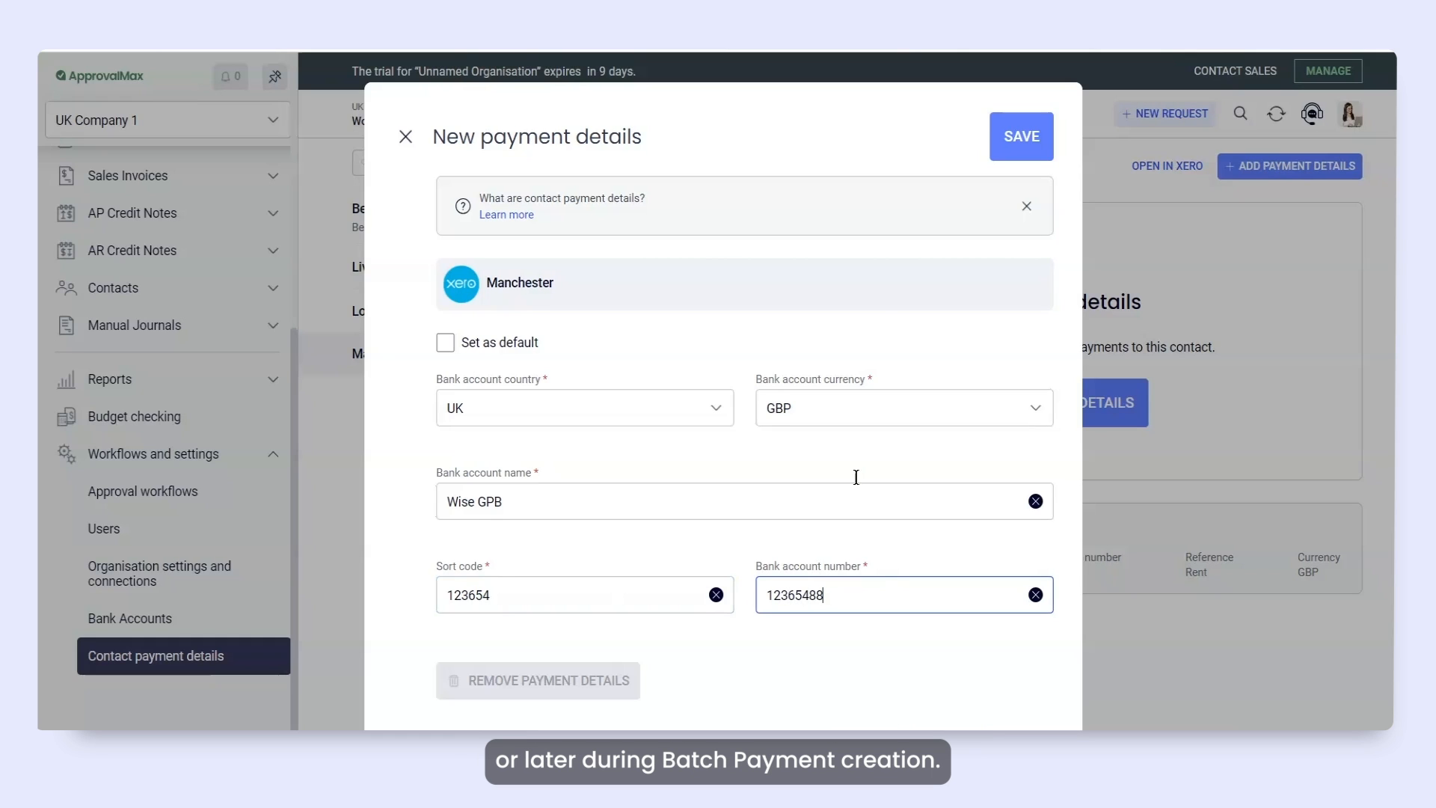
left_click(1021, 136)
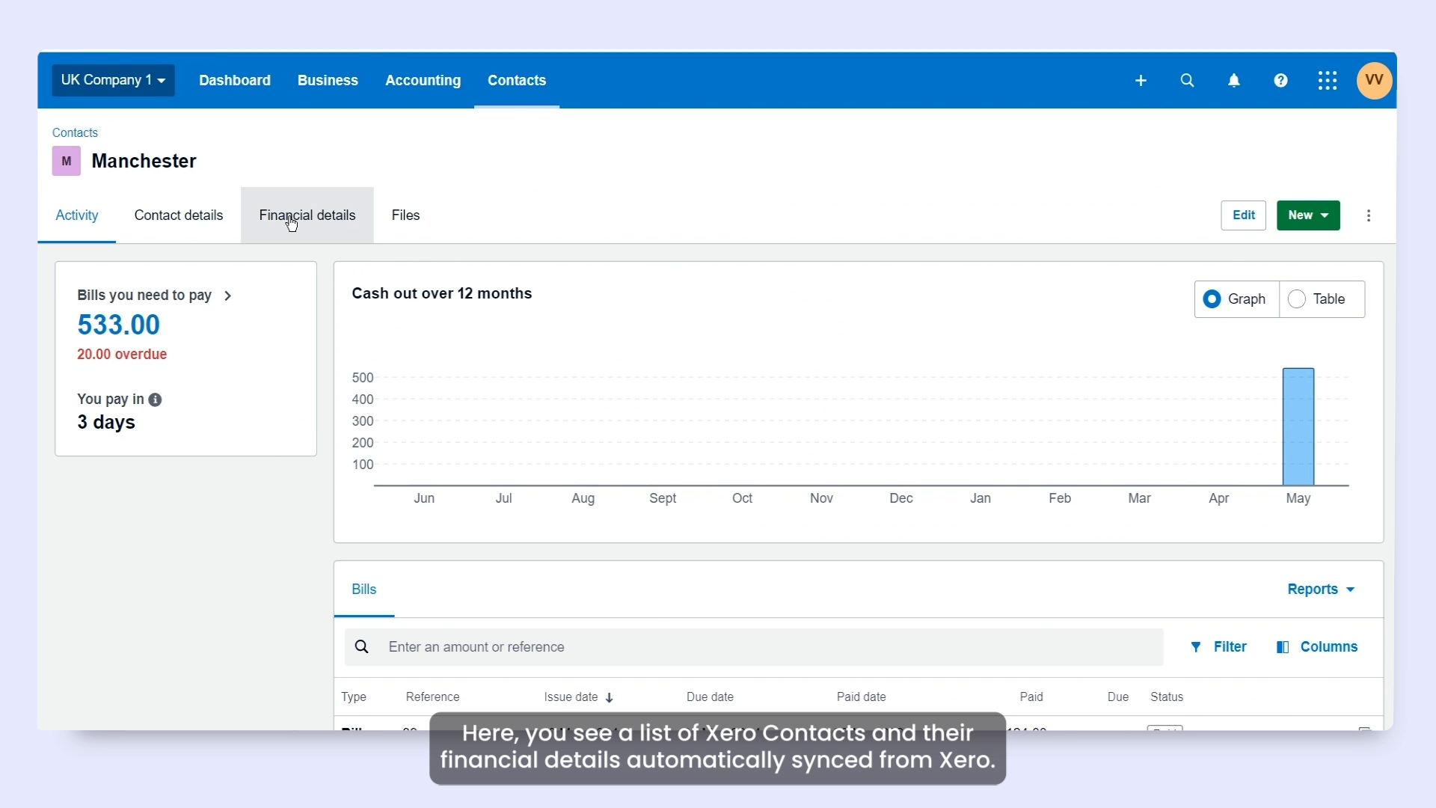
left_click(307, 215)
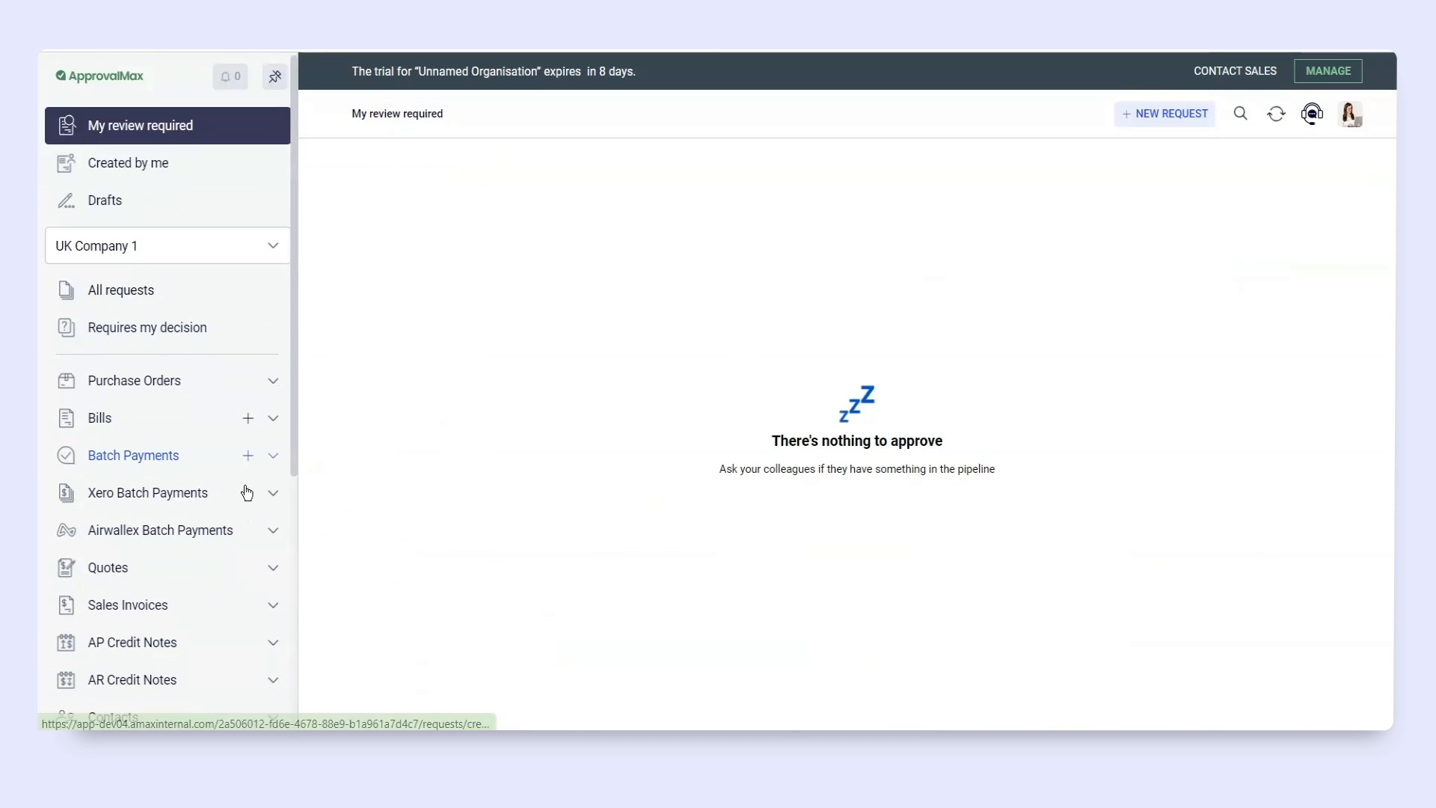
left_click(103, 565)
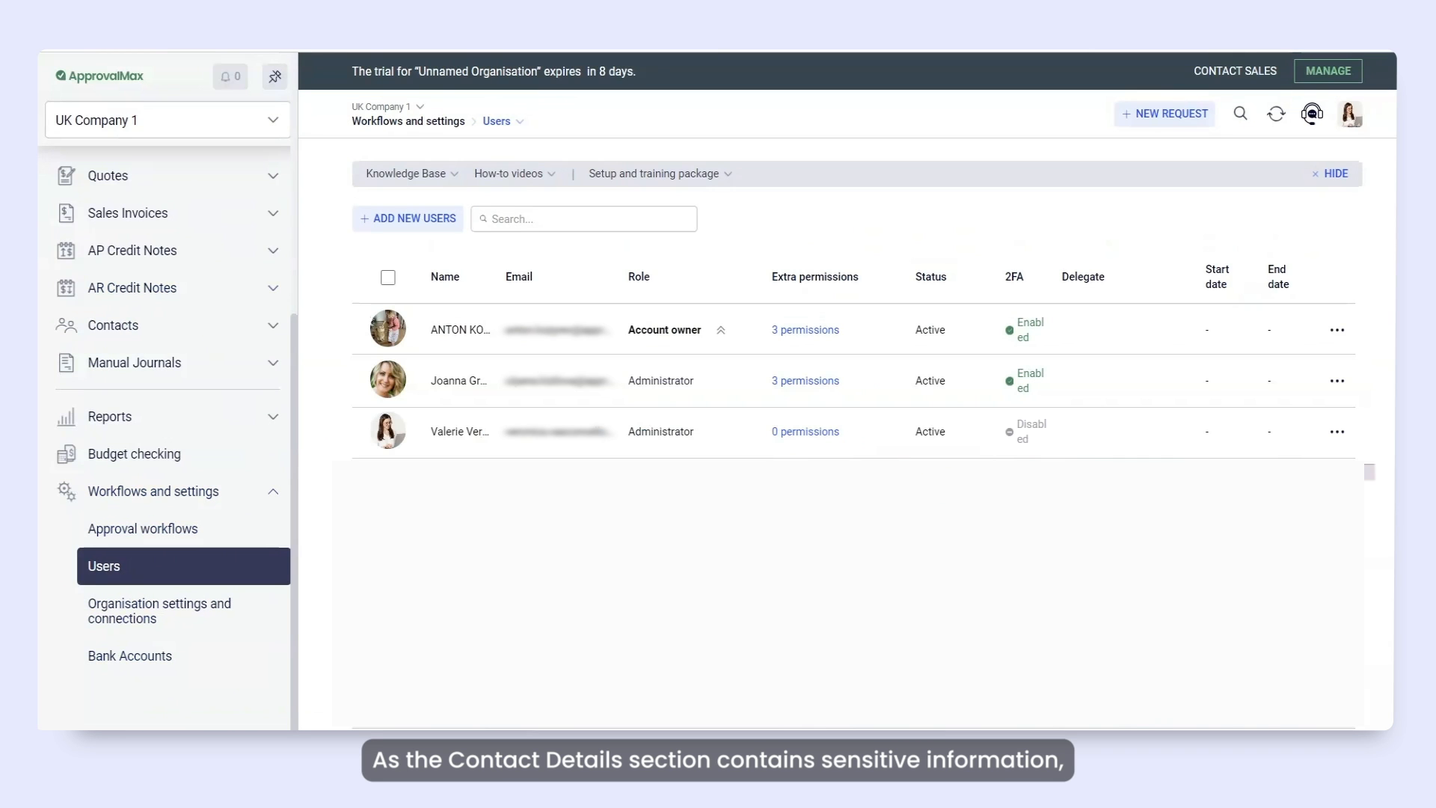
left_click(804, 431)
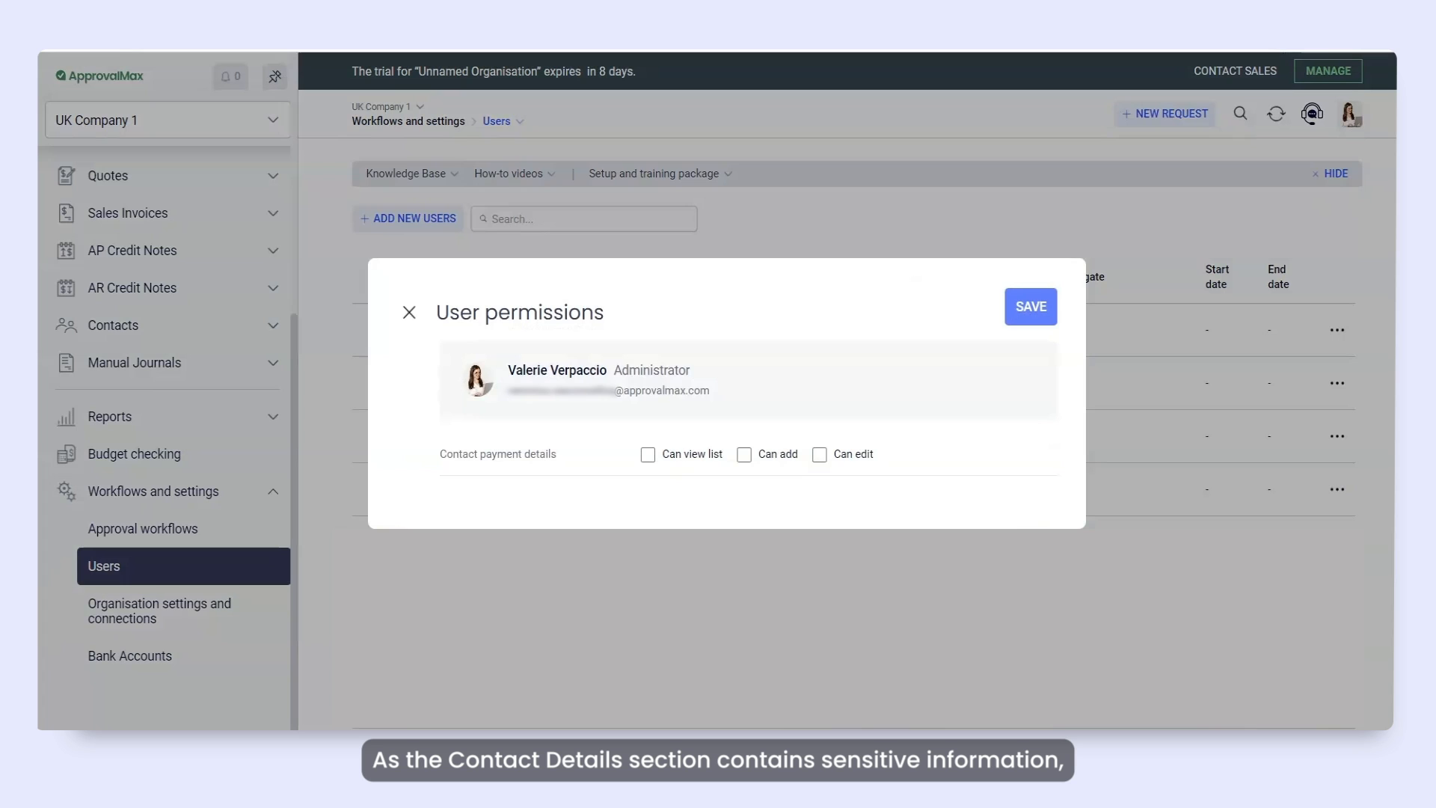
left_click(819, 455)
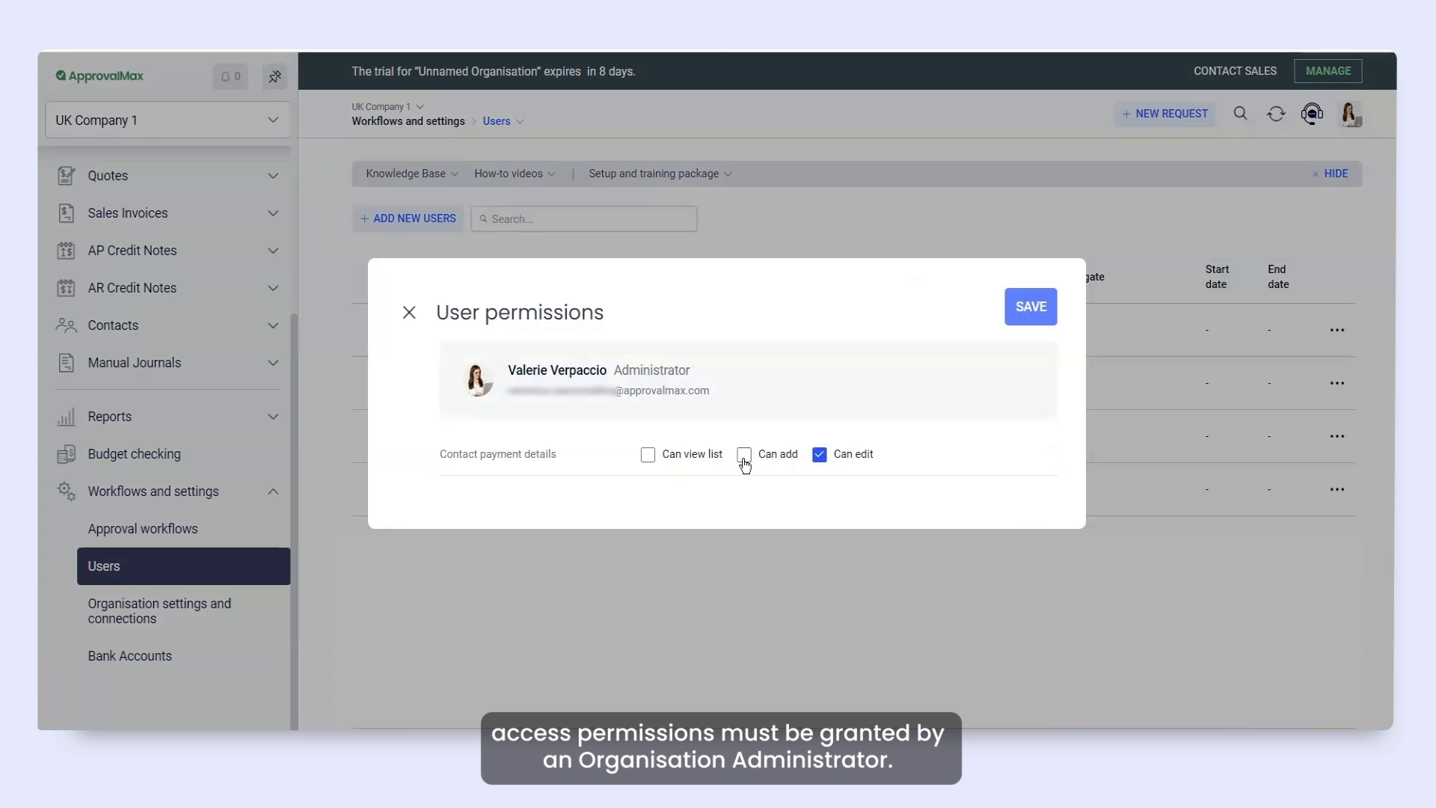
left_click(745, 454)
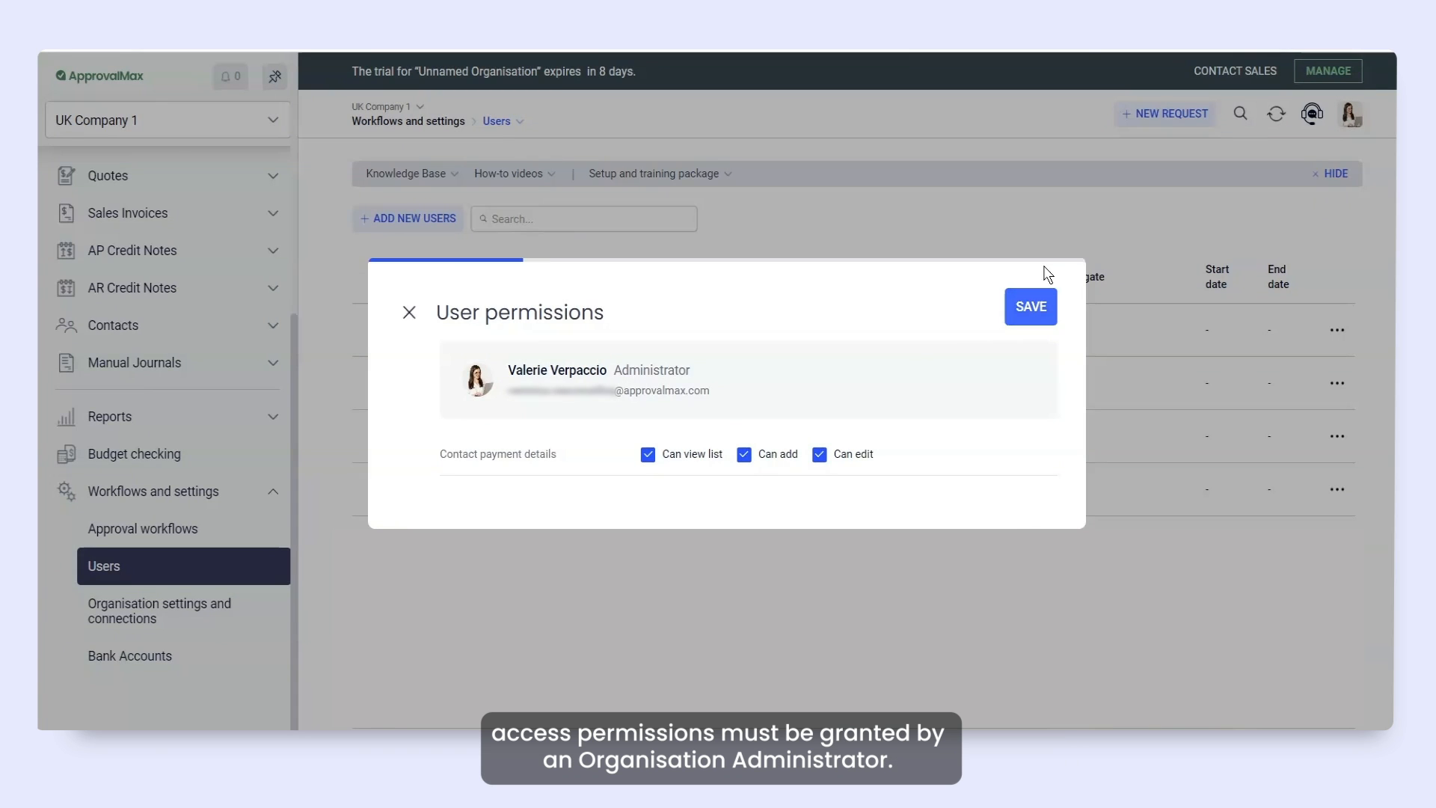
left_click(1029, 305)
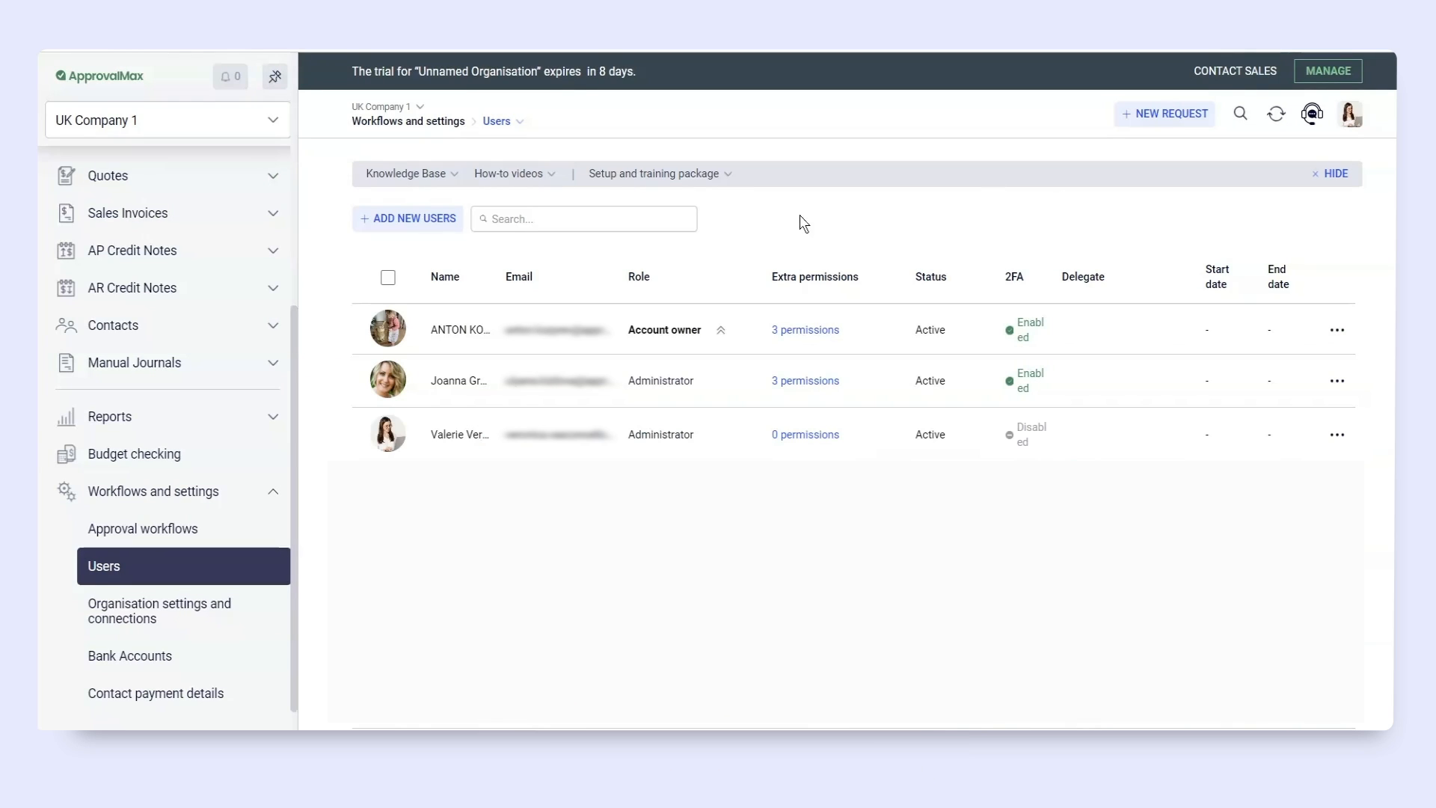
left_click(144, 528)
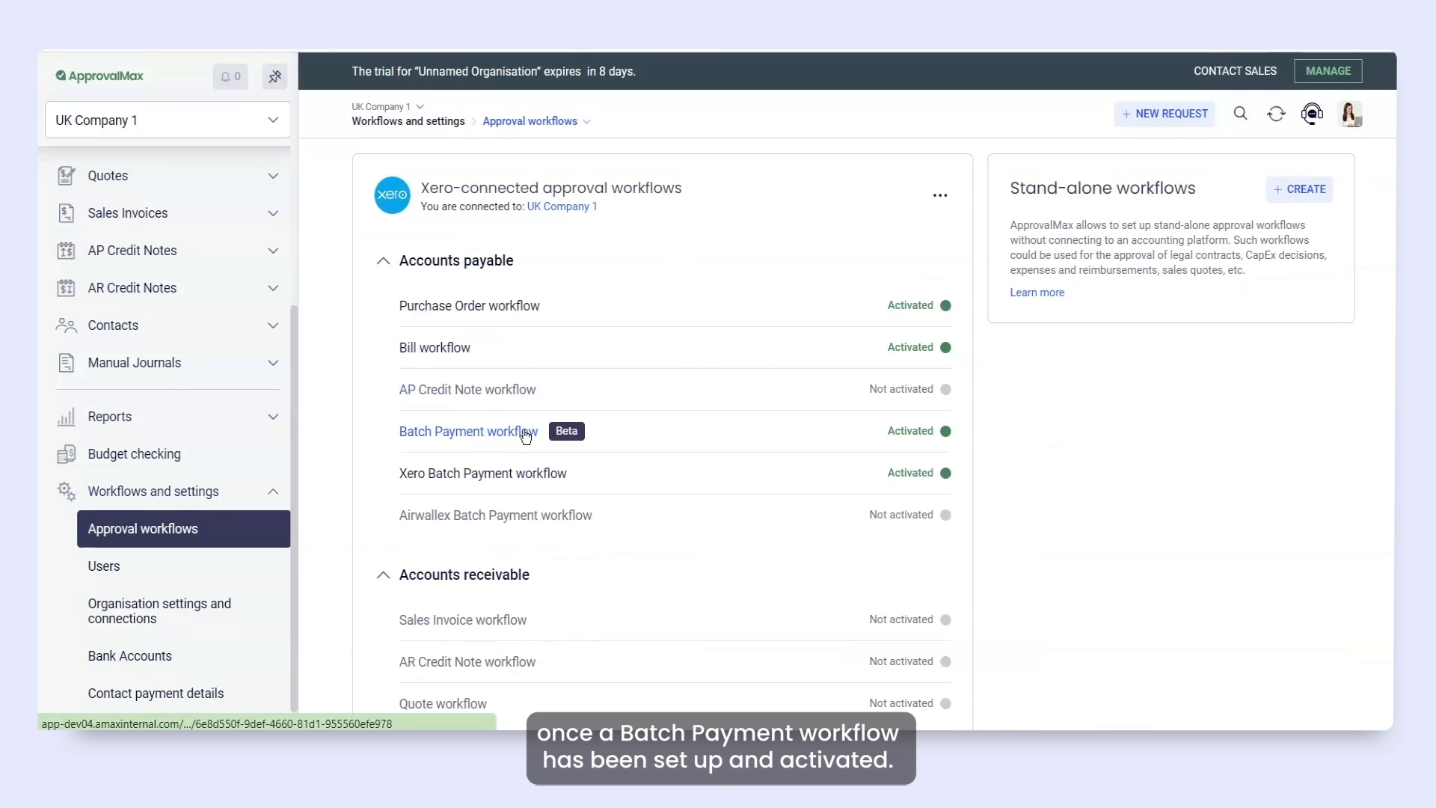
In the Batch Payment workflow, require the third approver for amounts over or equal to 100.00 with matching bank account
left_click(467, 431)
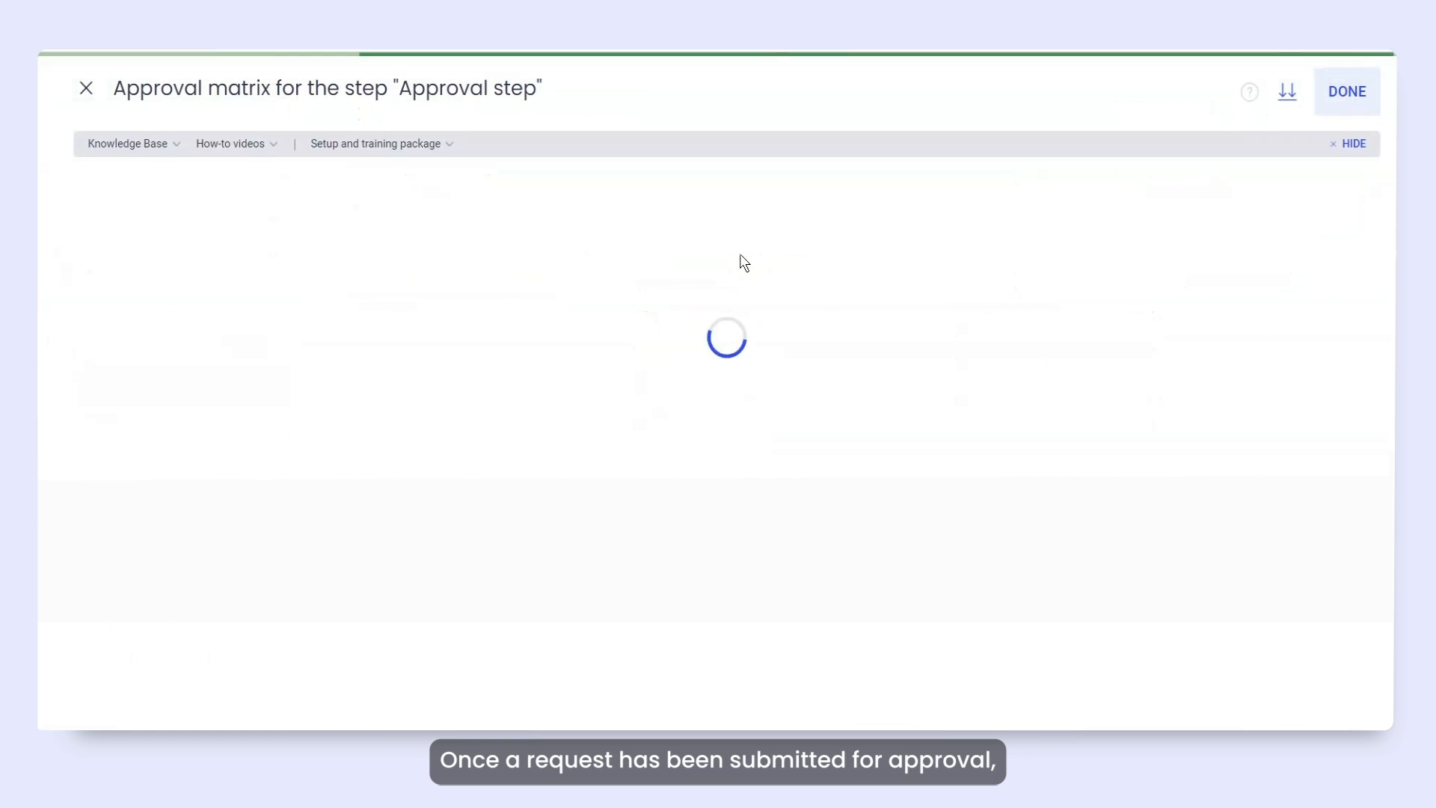
left_click(292, 344)
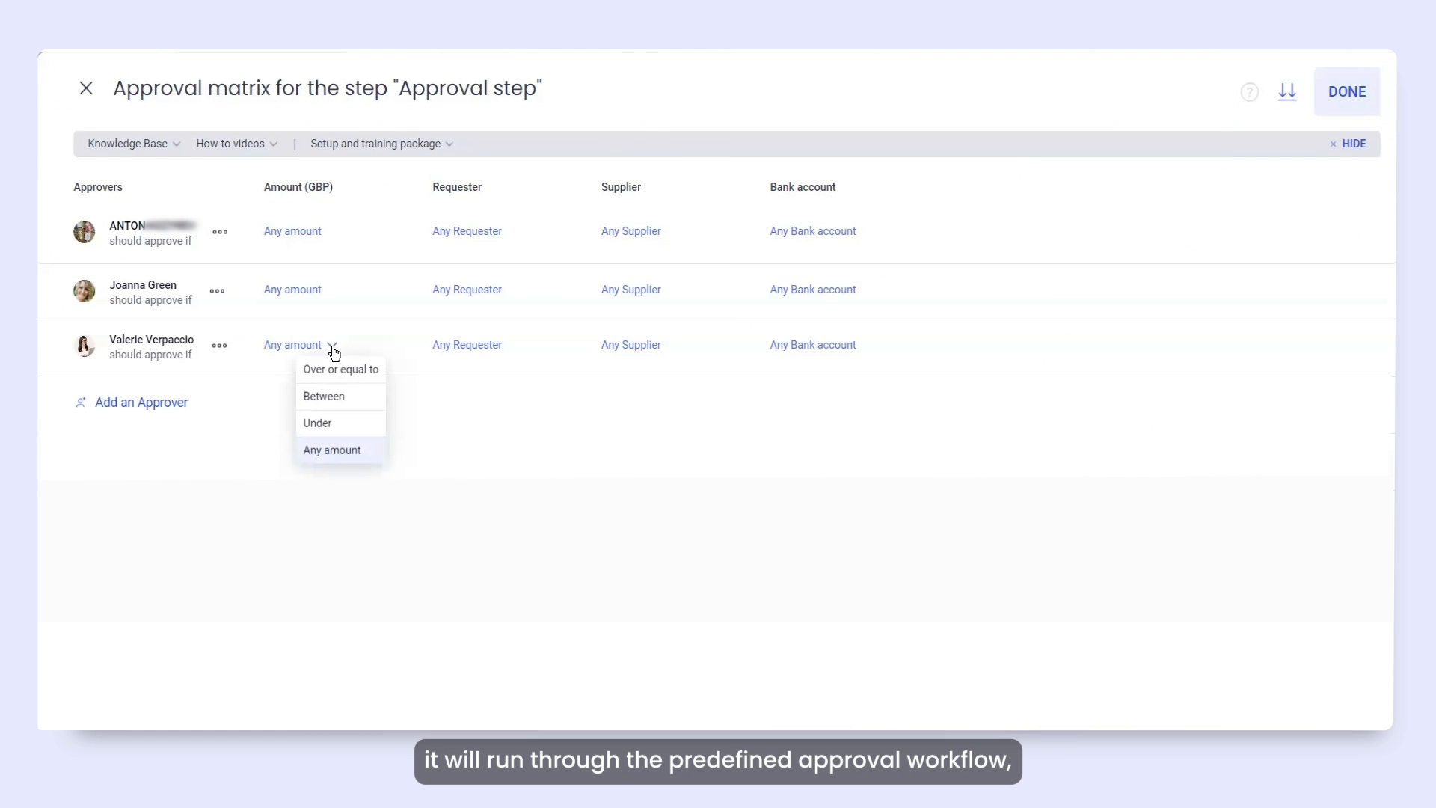
left_click(341, 370)
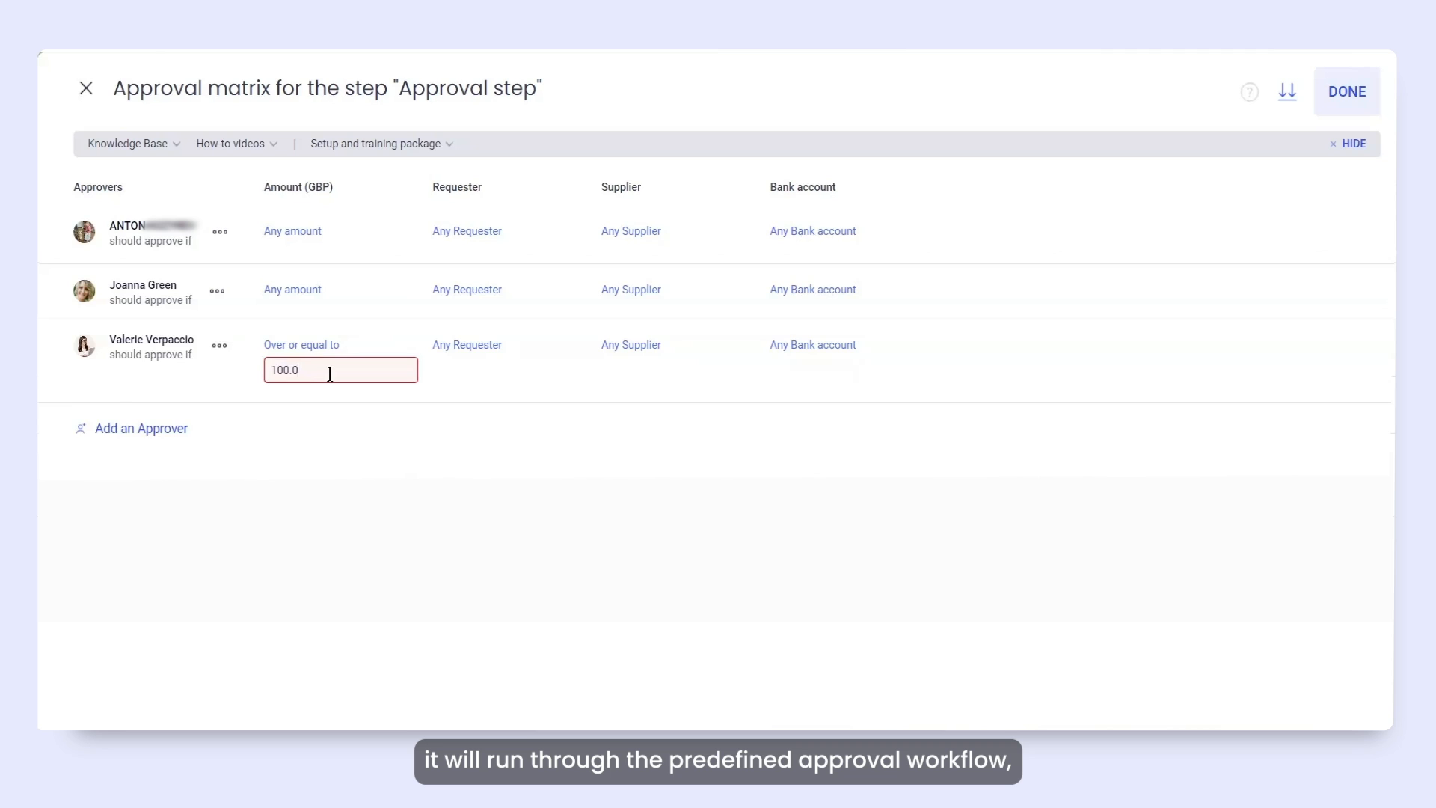
left_click(812, 346)
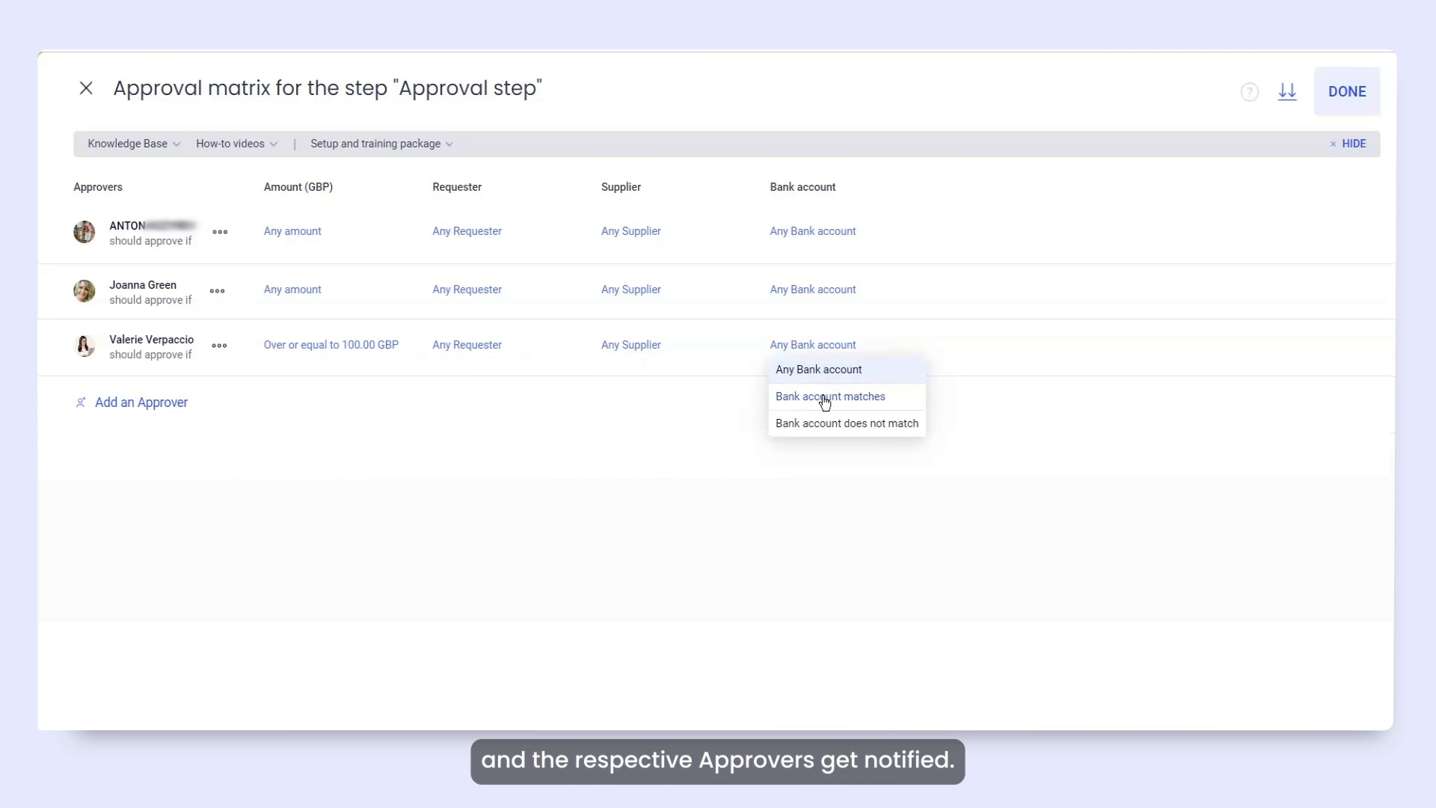
left_click(830, 395)
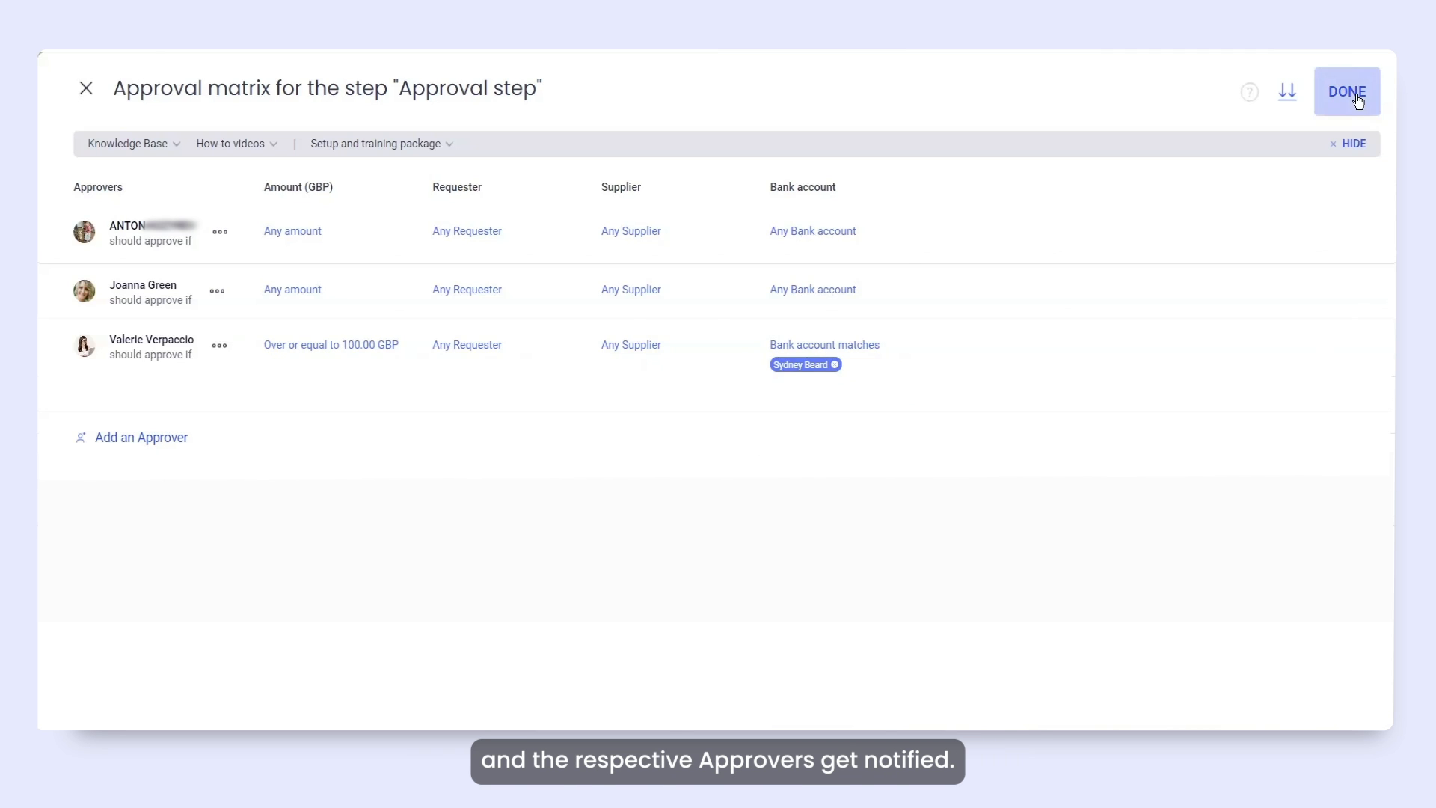
left_click(1346, 91)
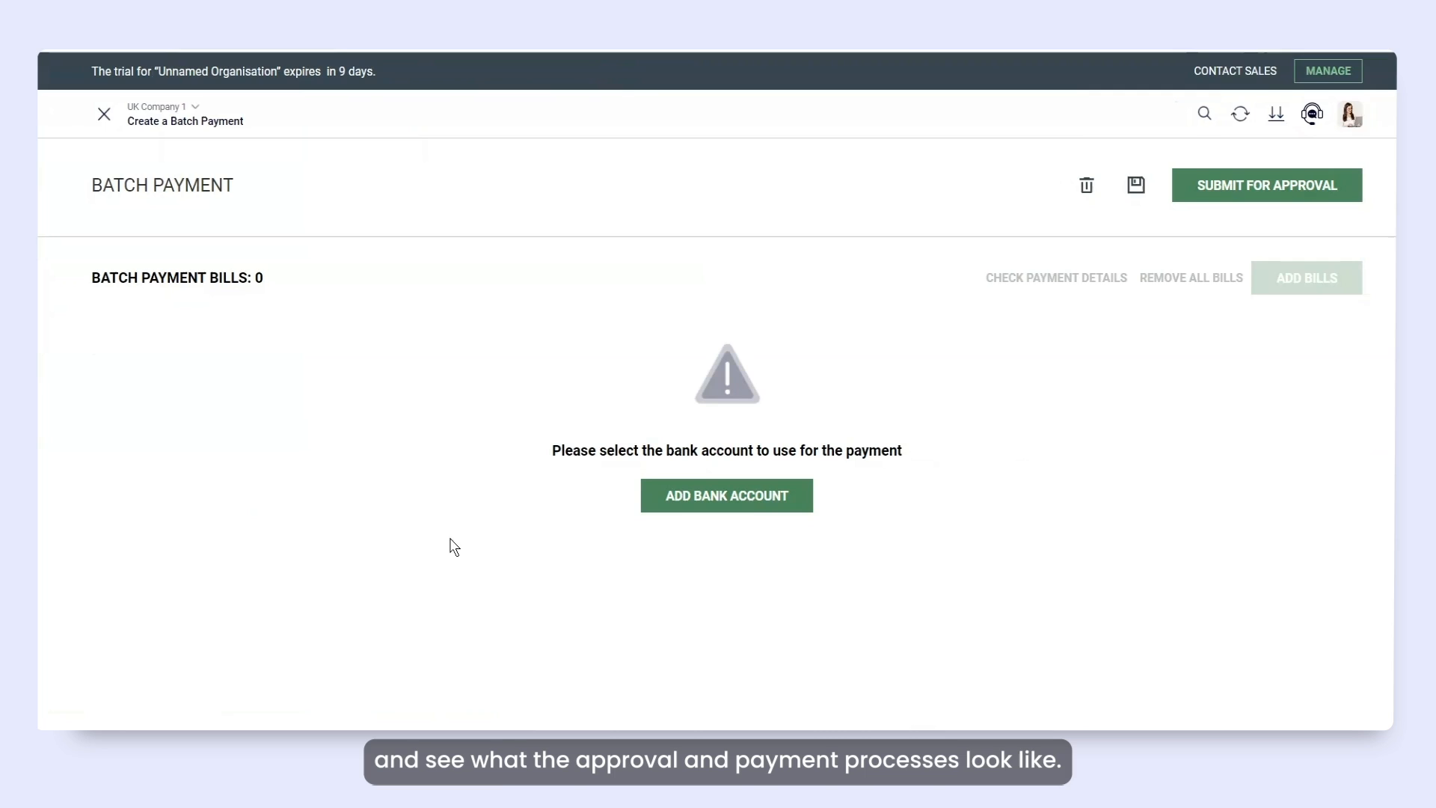
Set the connected GBP account as the batch's paying account and group bills by supplier
left_click(726, 495)
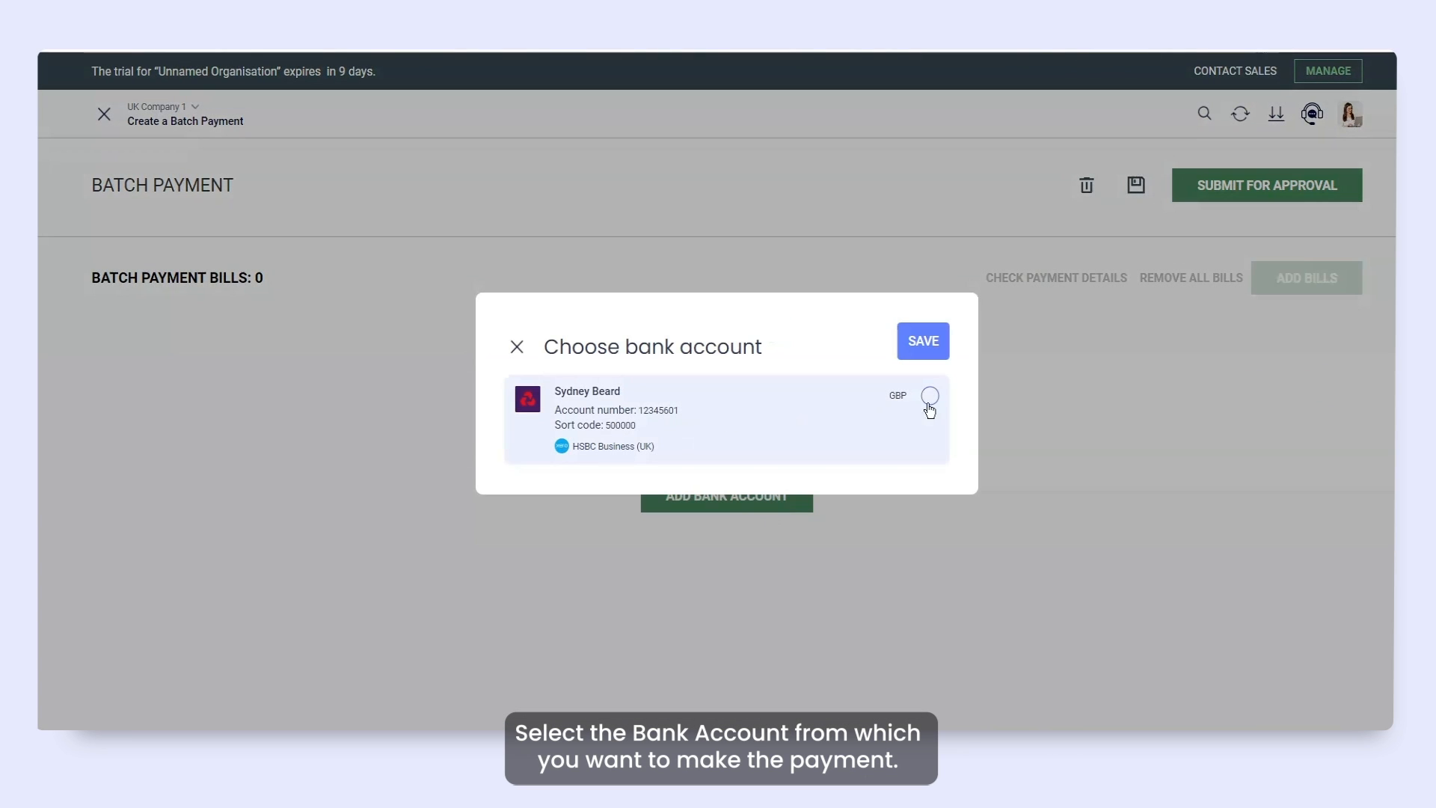
left_click(929, 395)
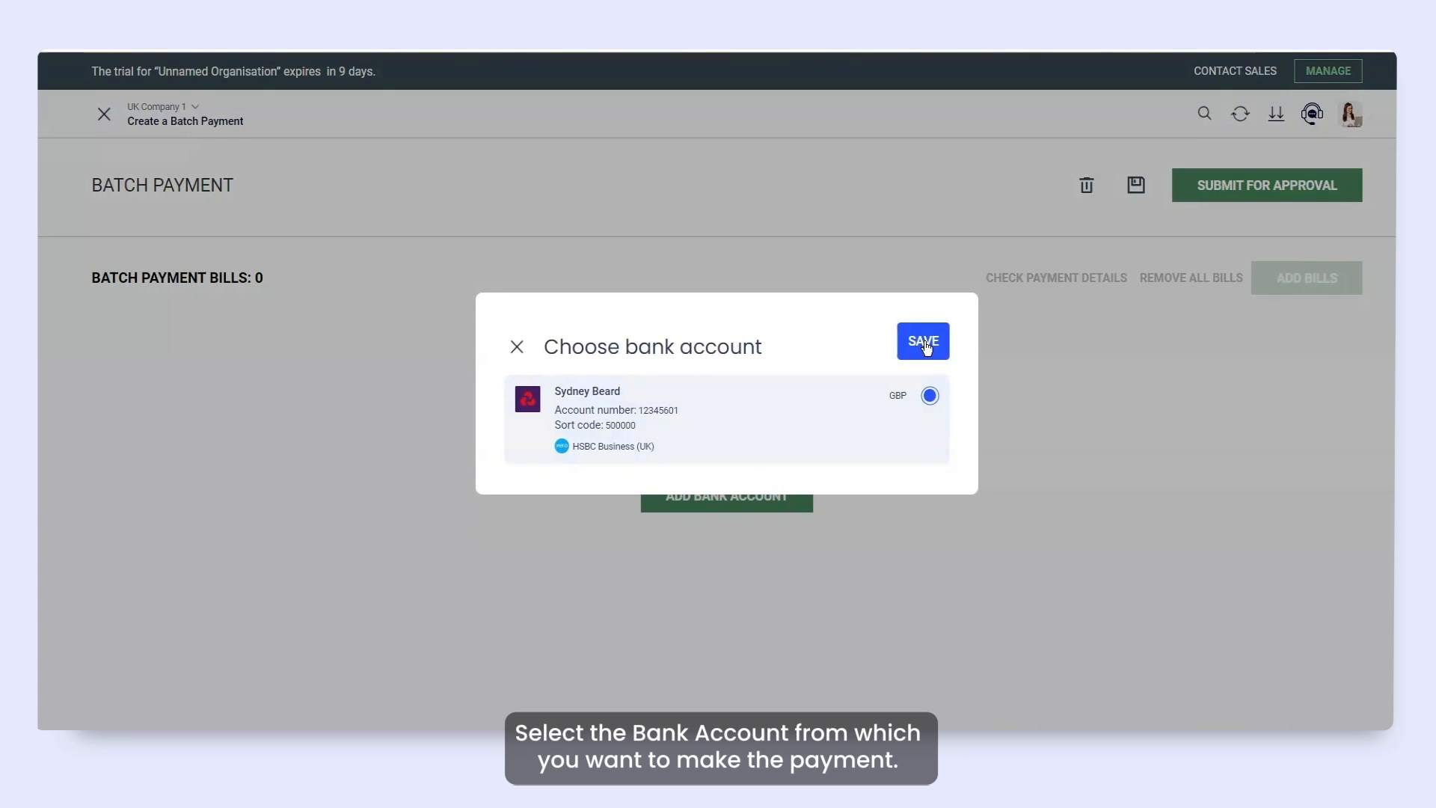
left_click(924, 342)
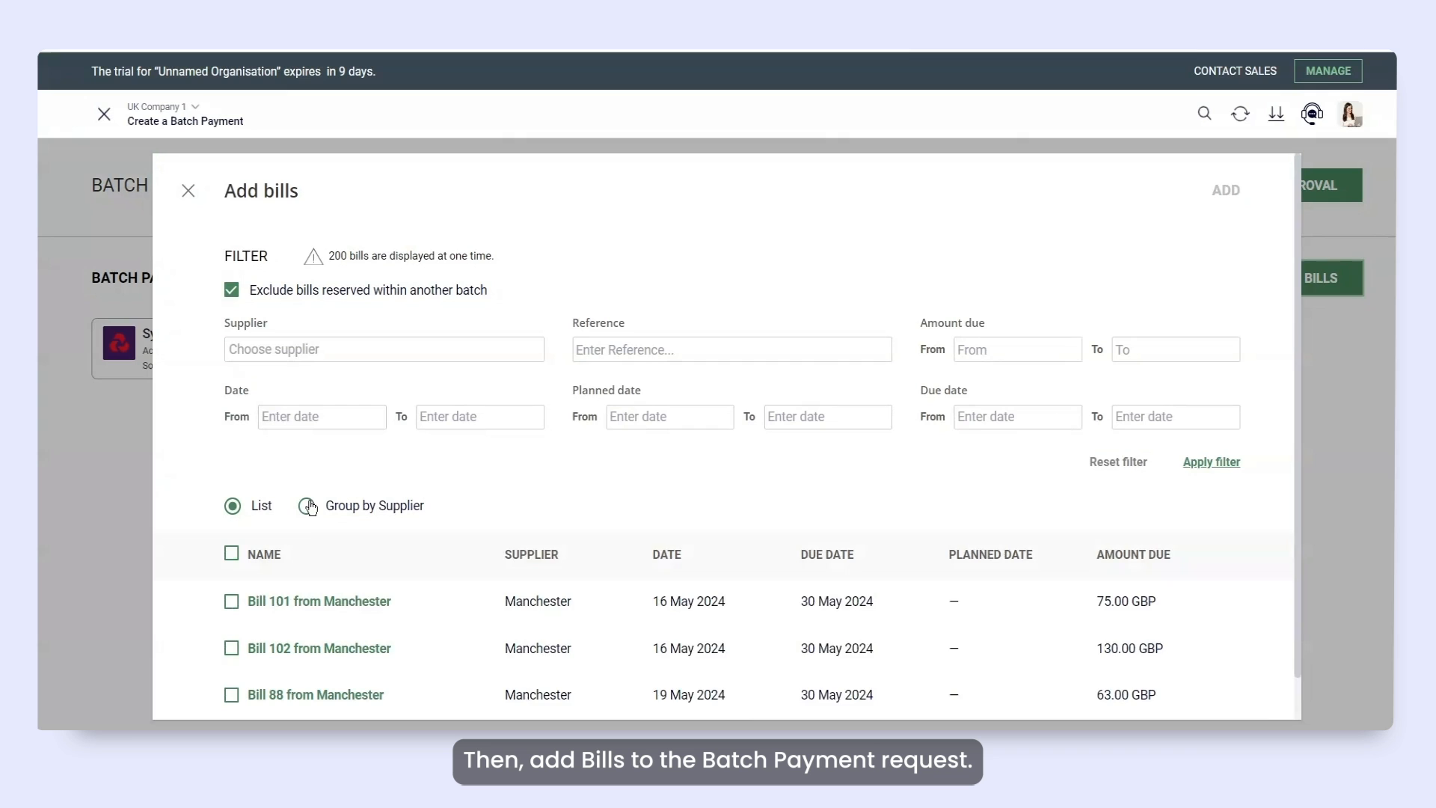
left_click(307, 500)
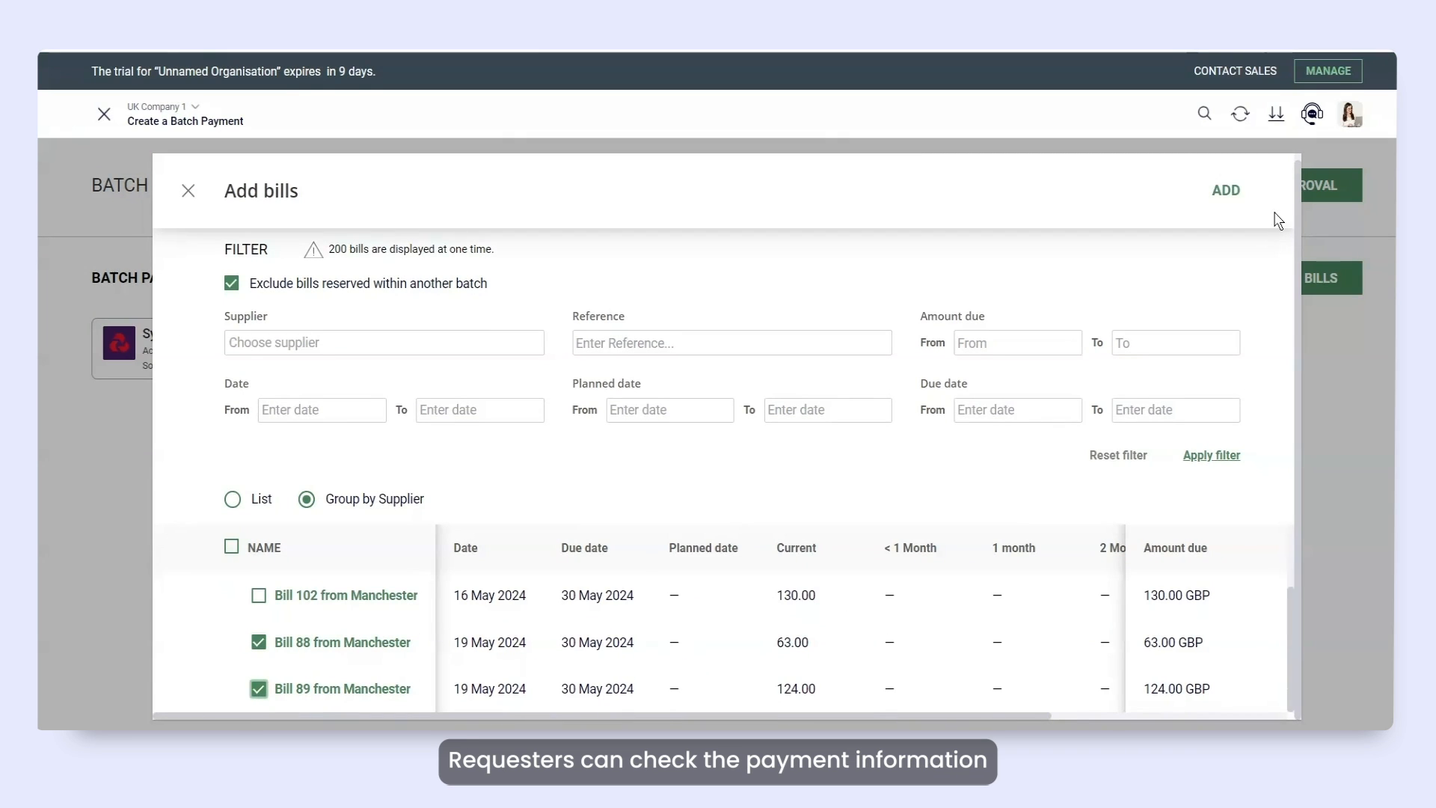
Add Bills 88 and 89 with Wise GPB payment details and submit the batch for approval
left_click(1225, 190)
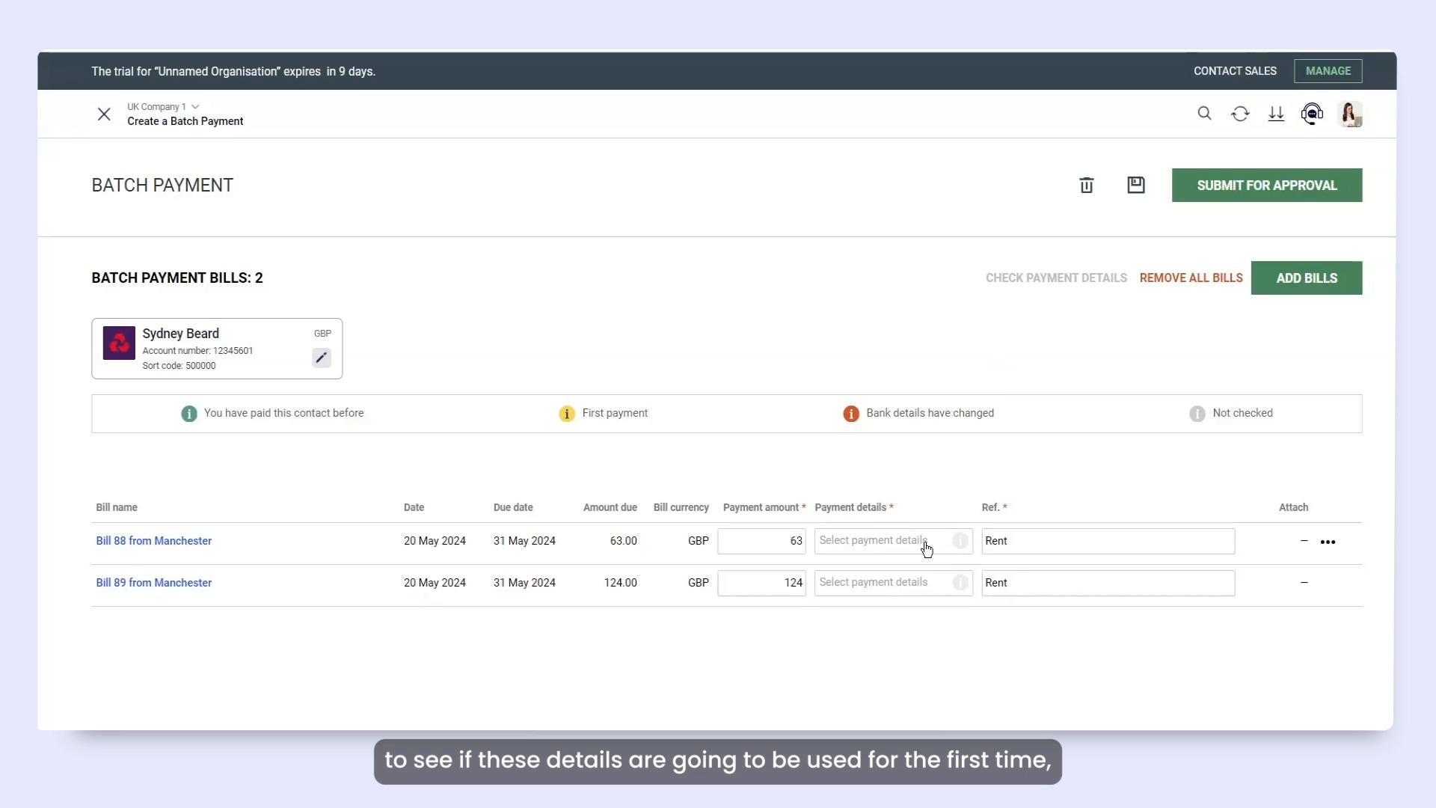
left_click(889, 540)
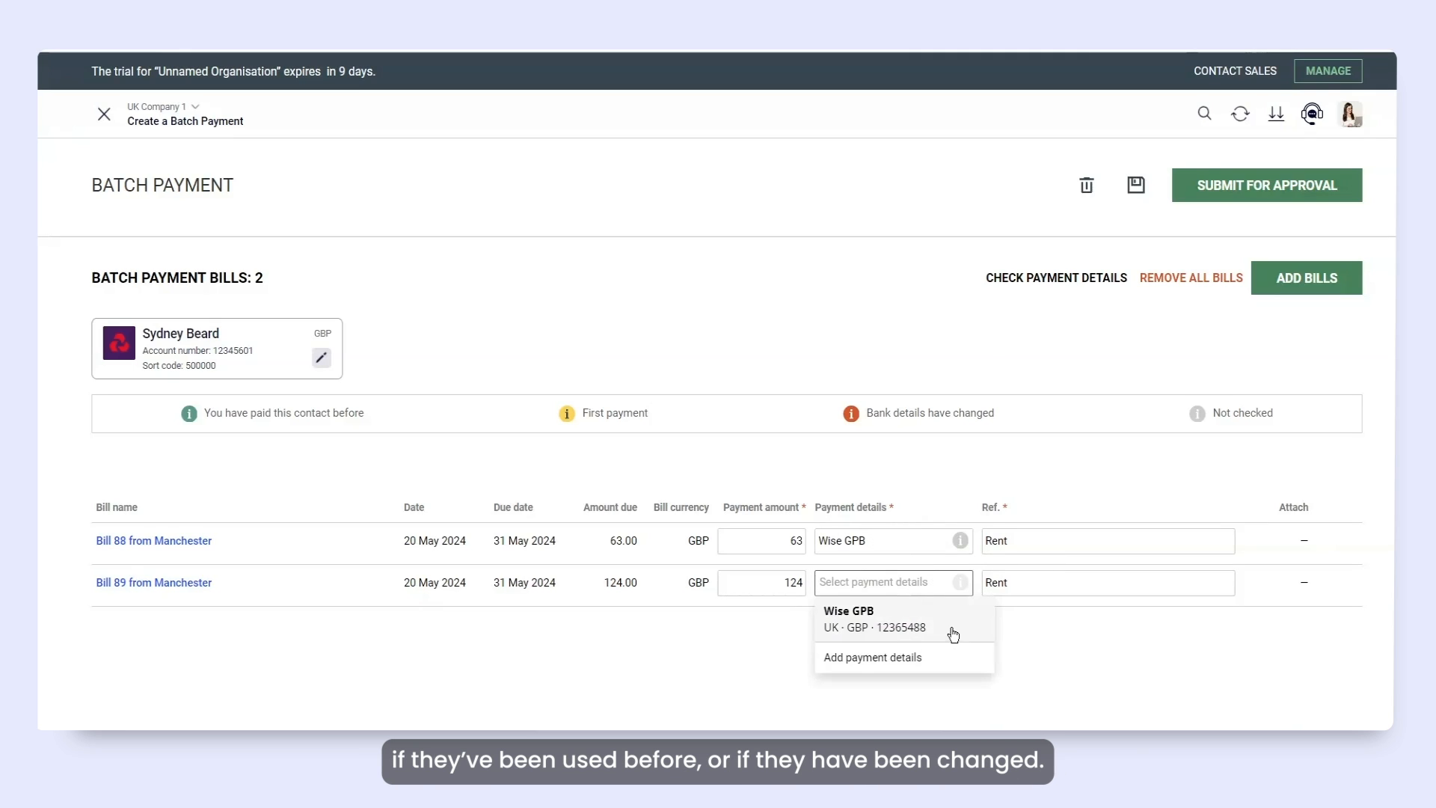
left_click(874, 619)
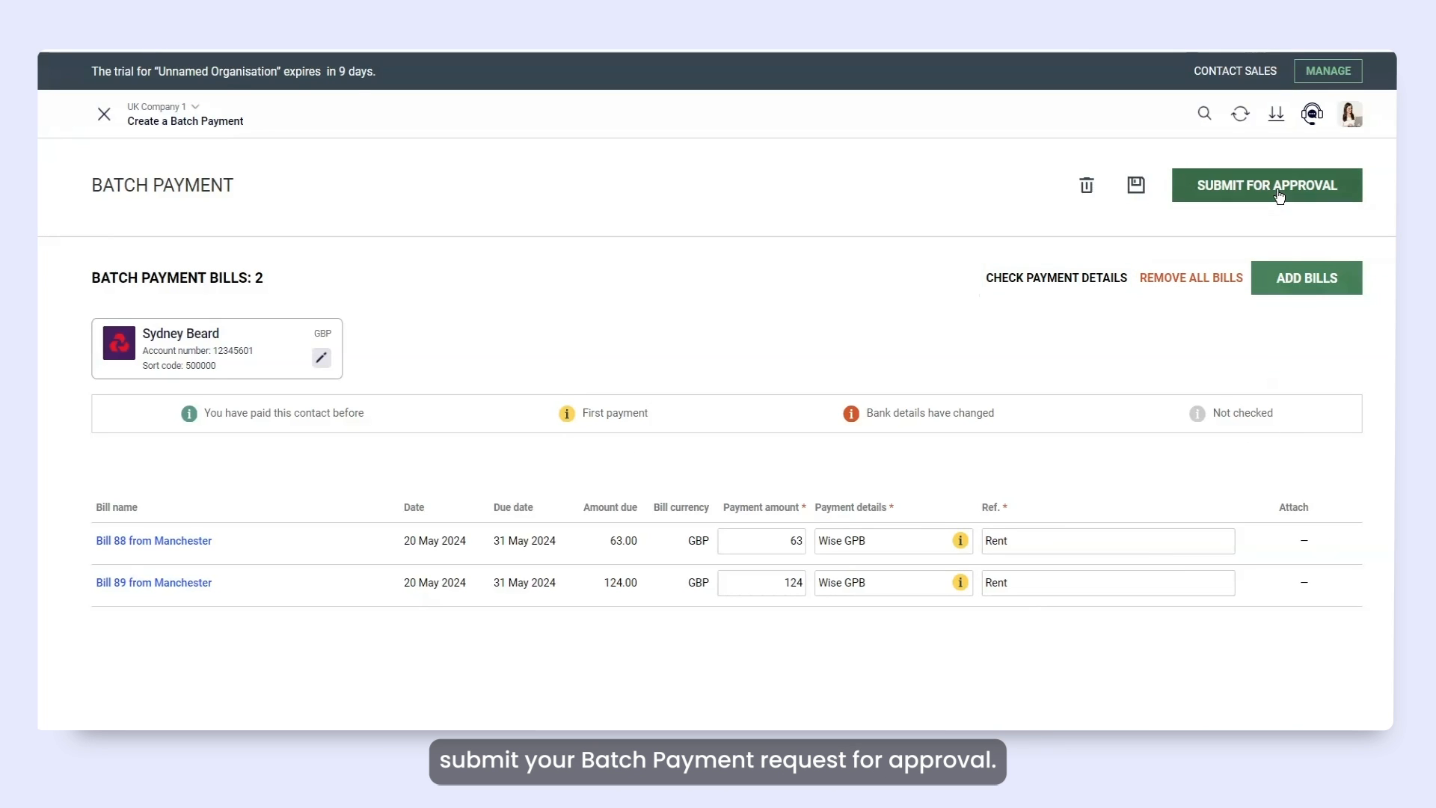
left_click(1268, 186)
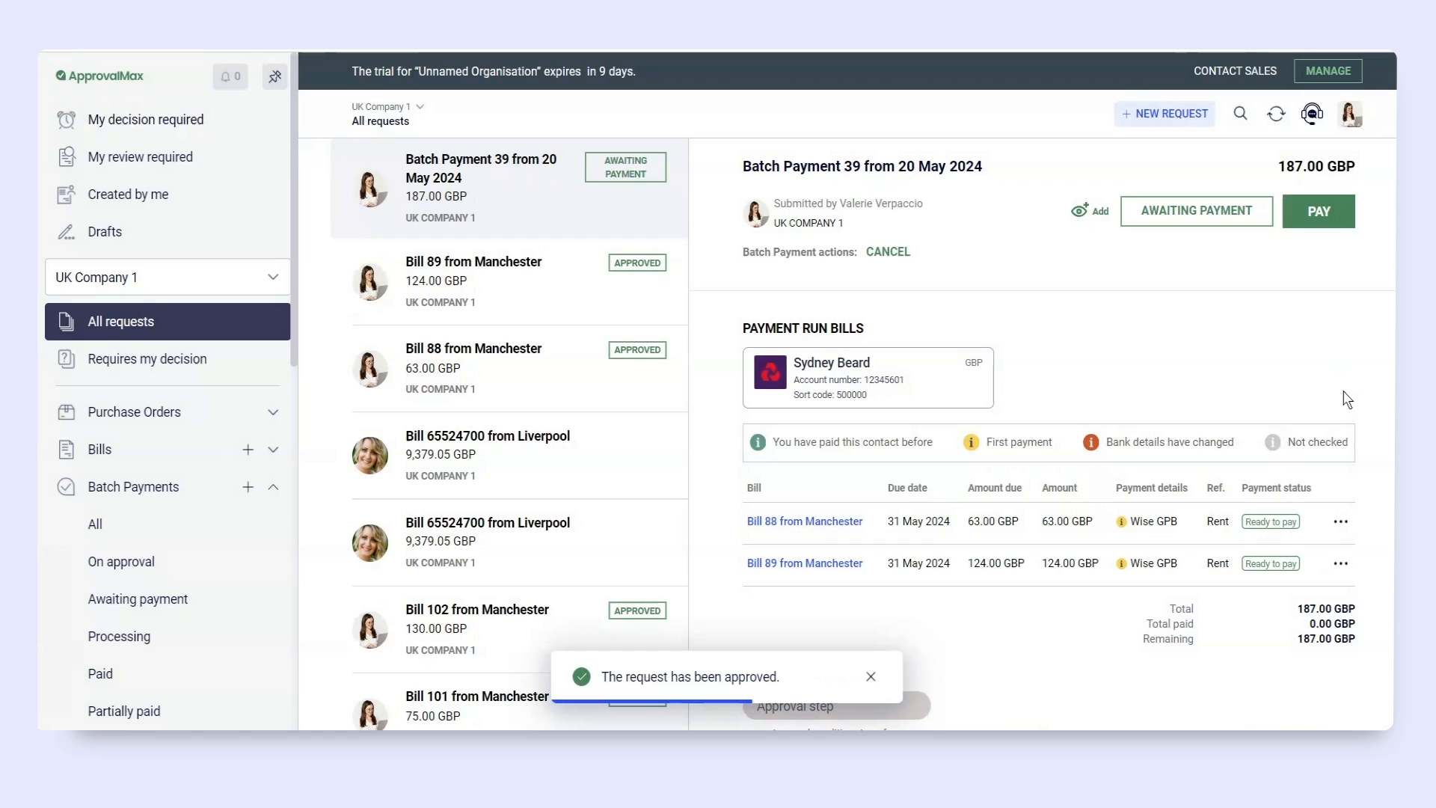
Pay Batch Payment 39 through the NatWest sandbox: 63.00 GBP for Bill 88 and 124.00 GBP for Bill 89
left_click(1317, 211)
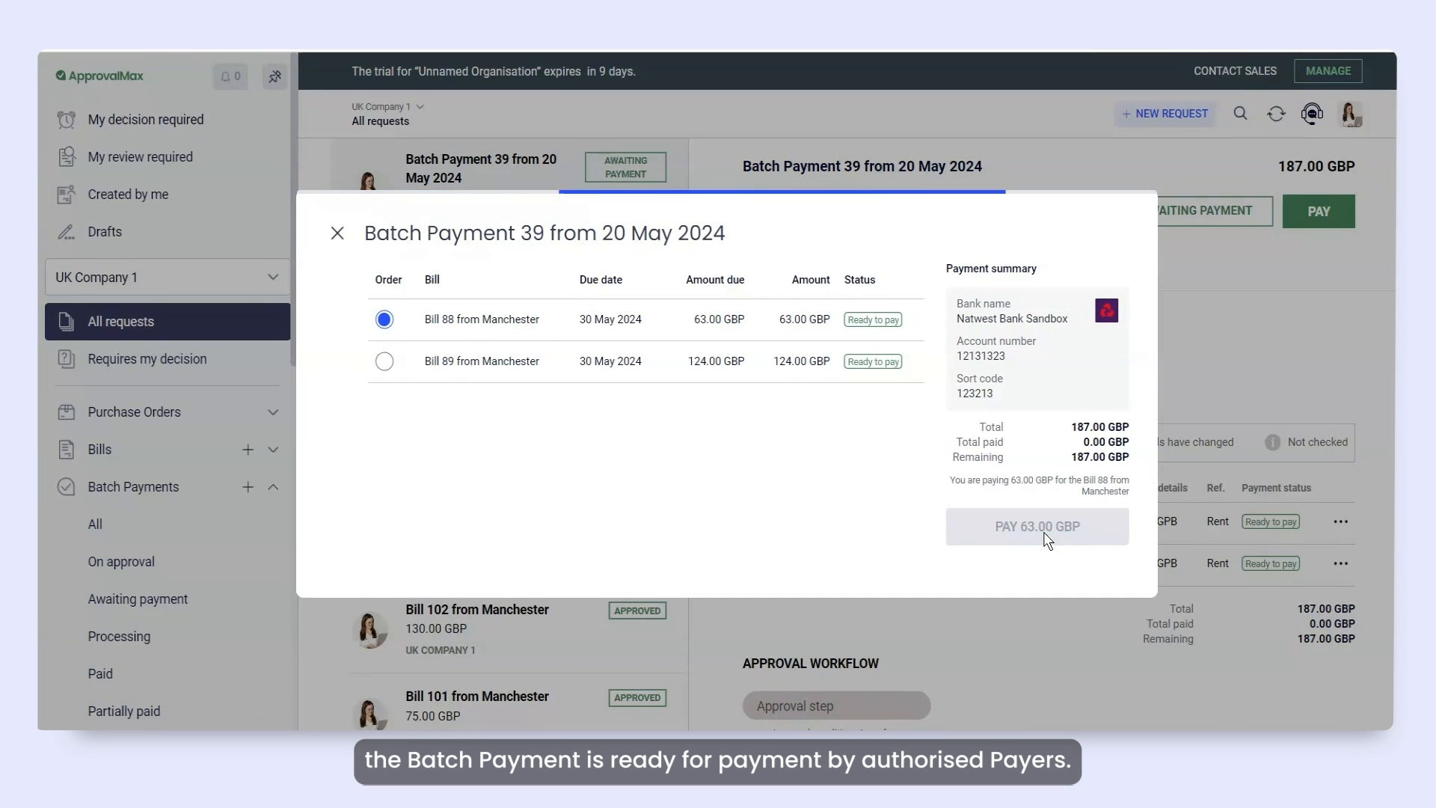
left_click(1035, 525)
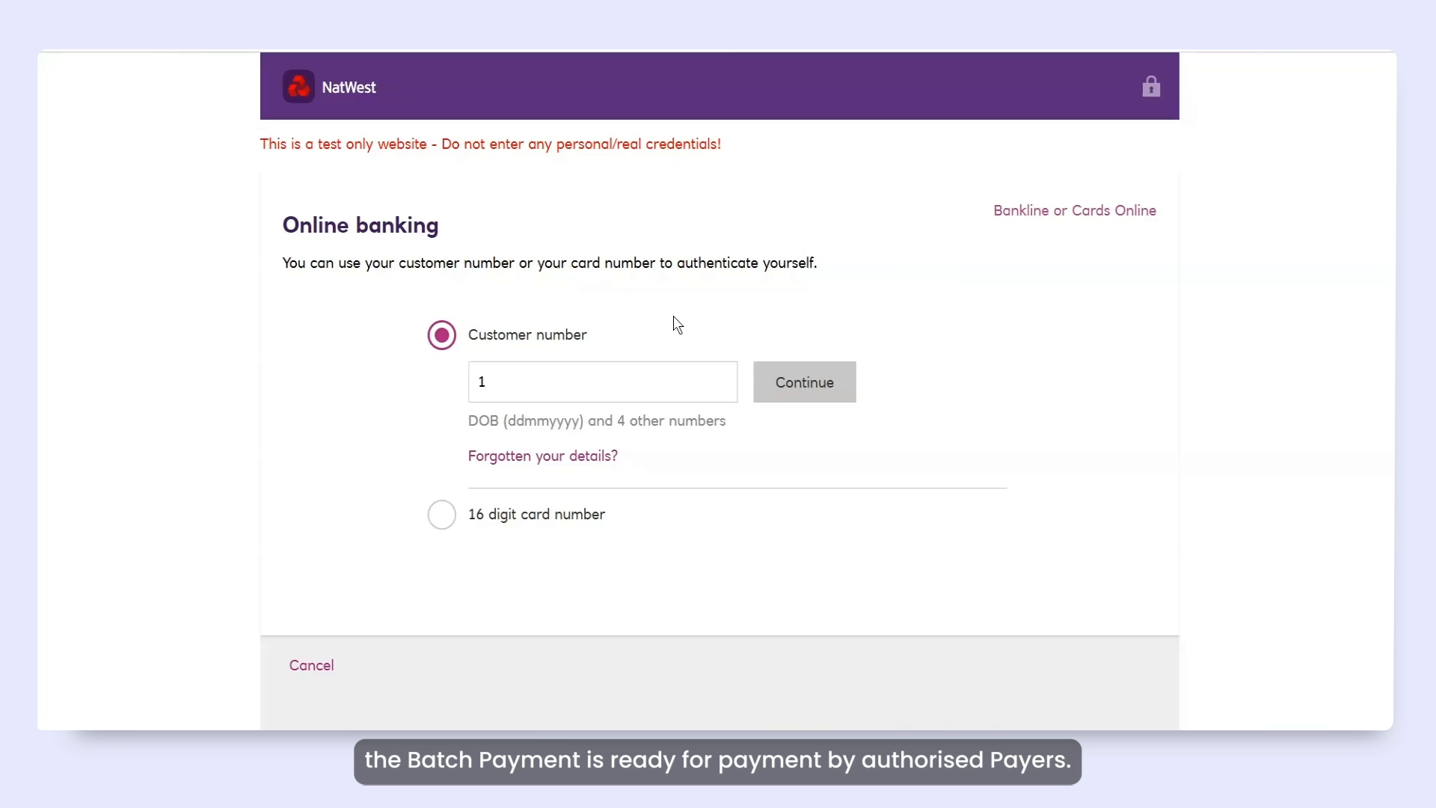
left_click(804, 381)
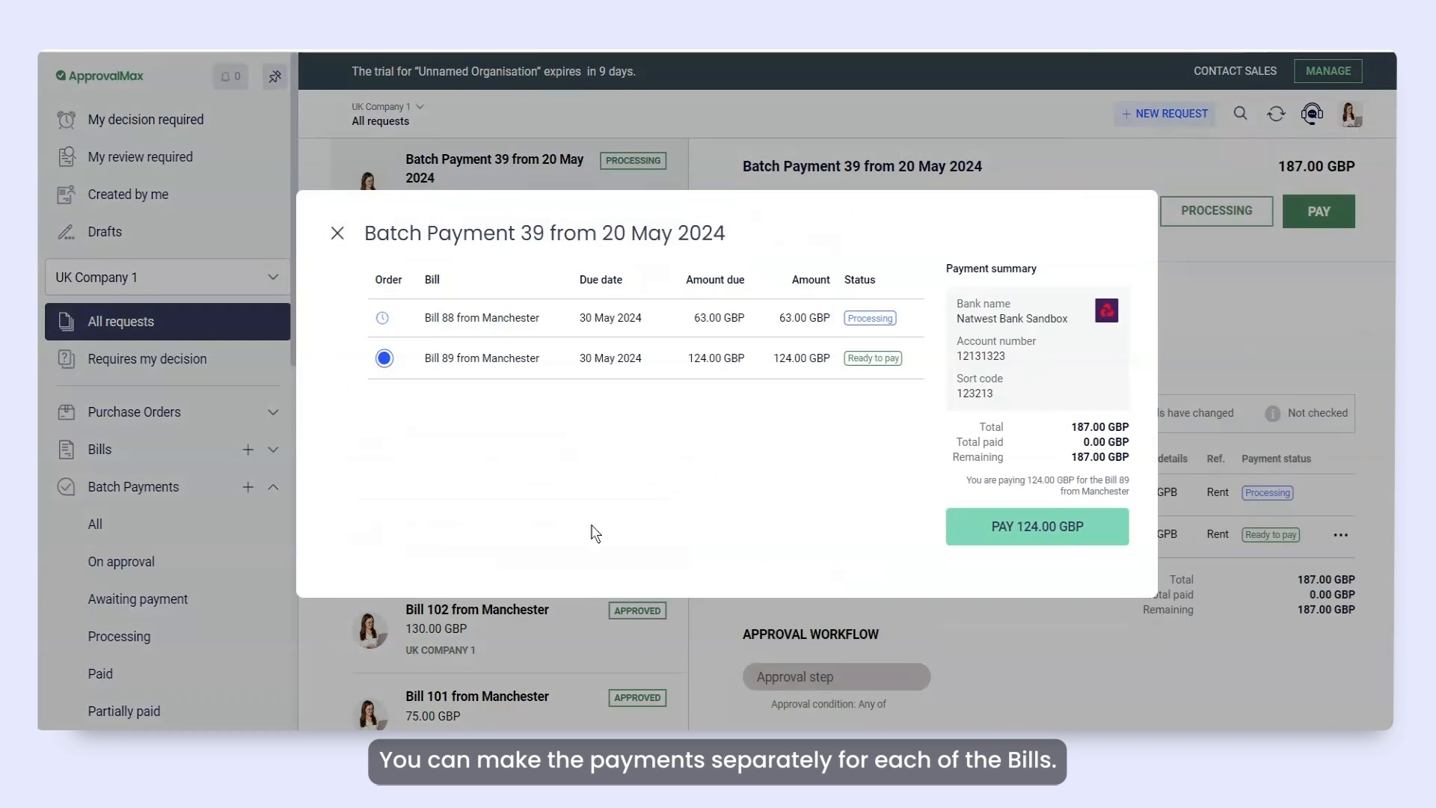
left_click(1035, 525)
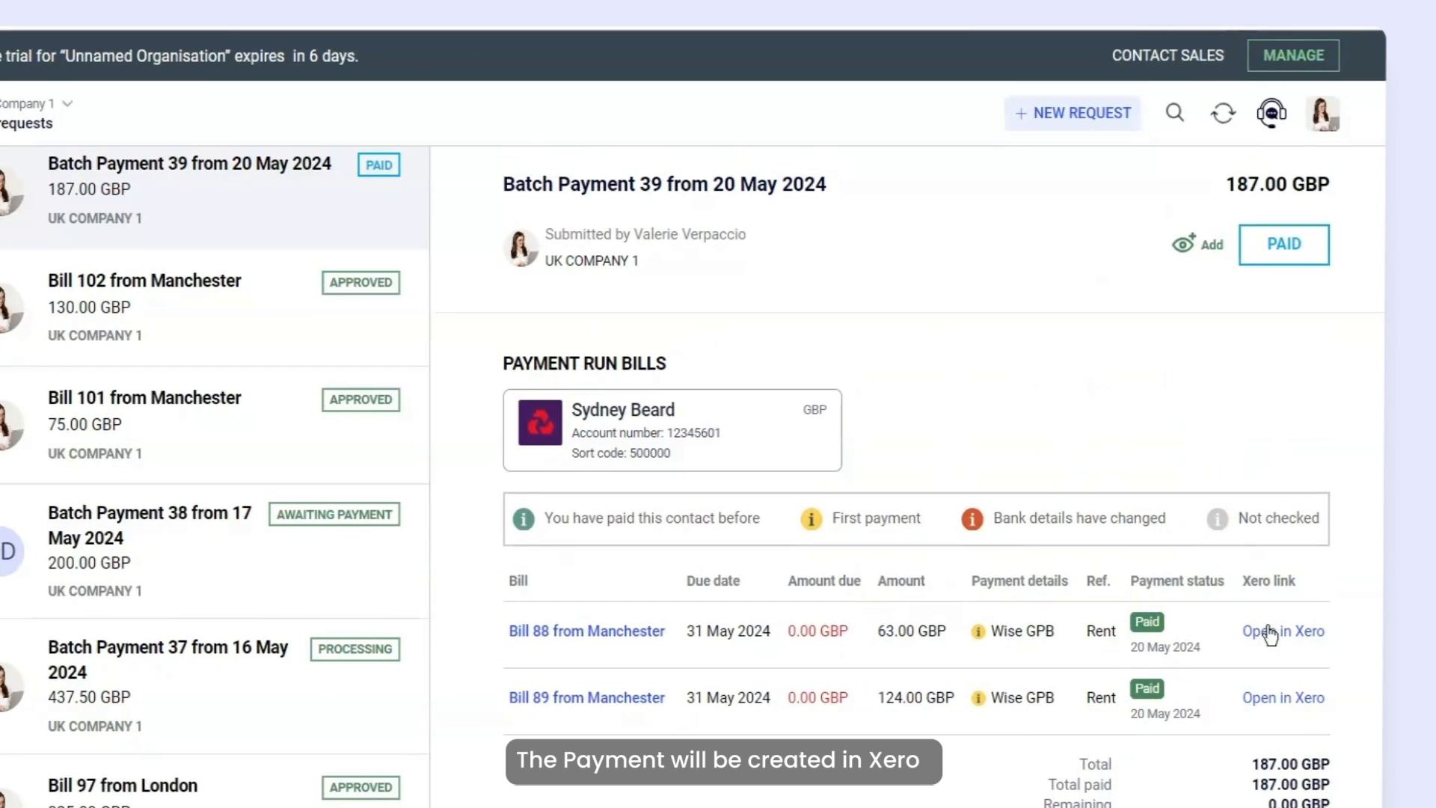
View the payments for Bills 88 and 89 in Xero
left_click(1284, 630)
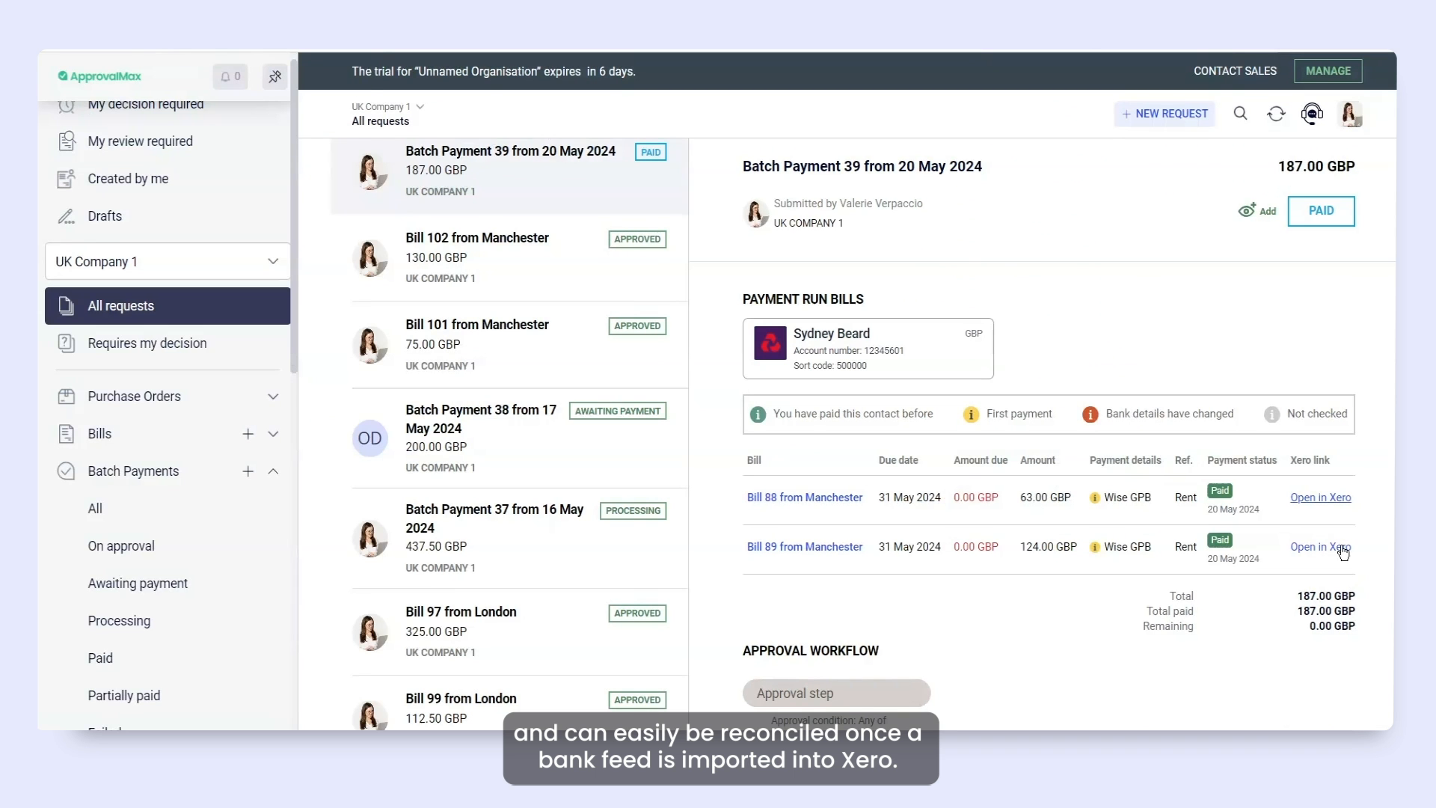
left_click(1320, 547)
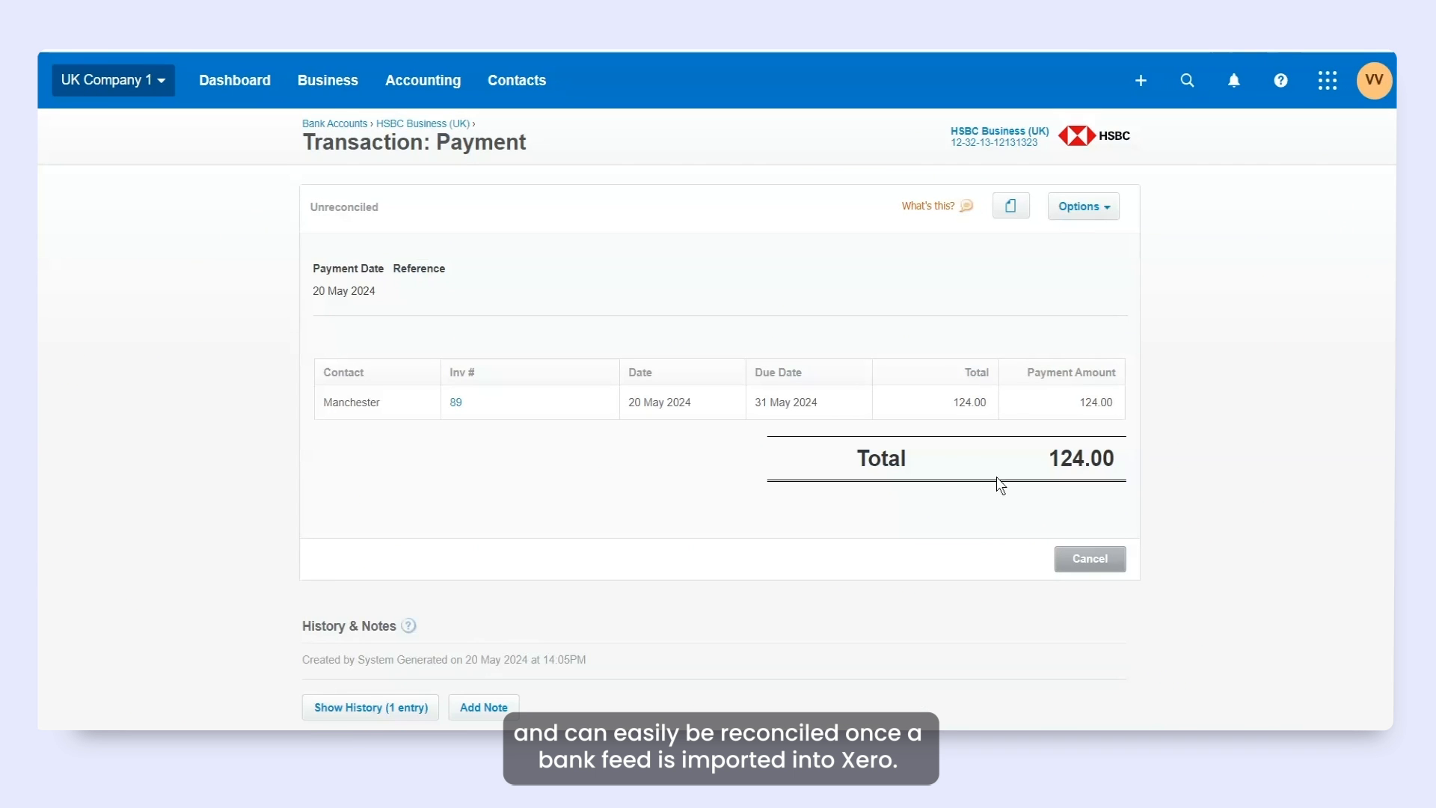